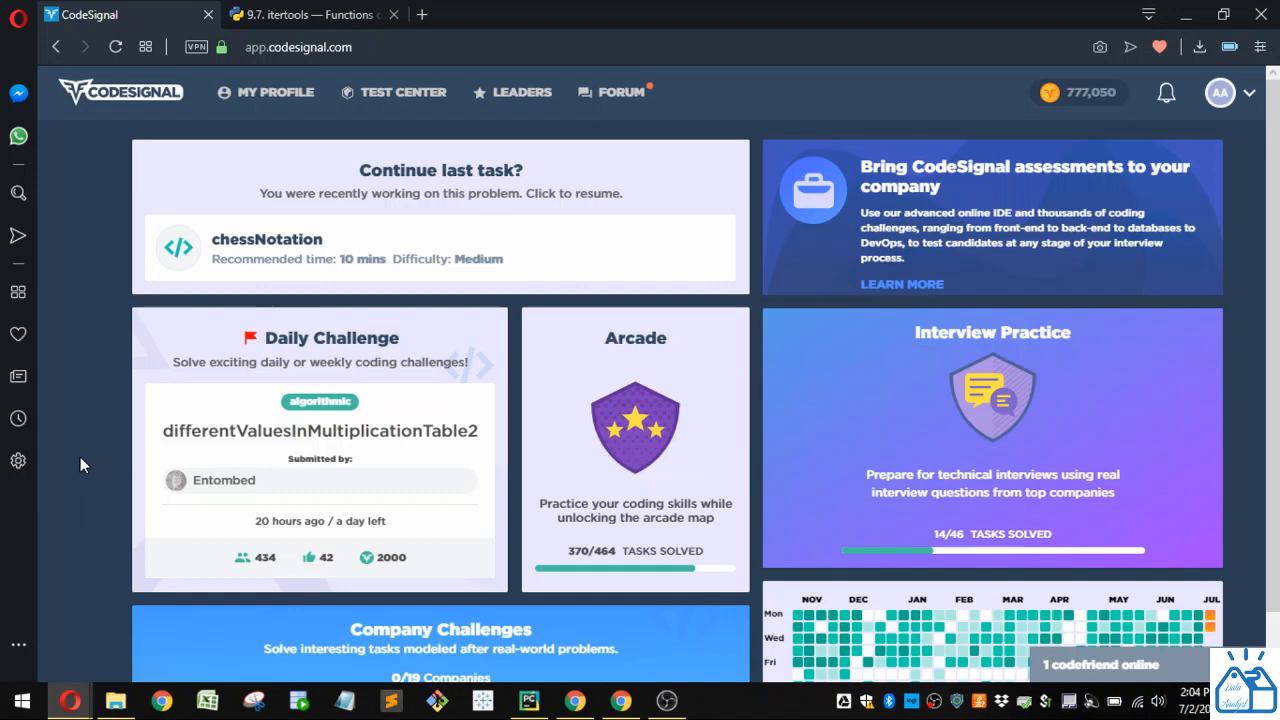
mouse_move(572, 456)
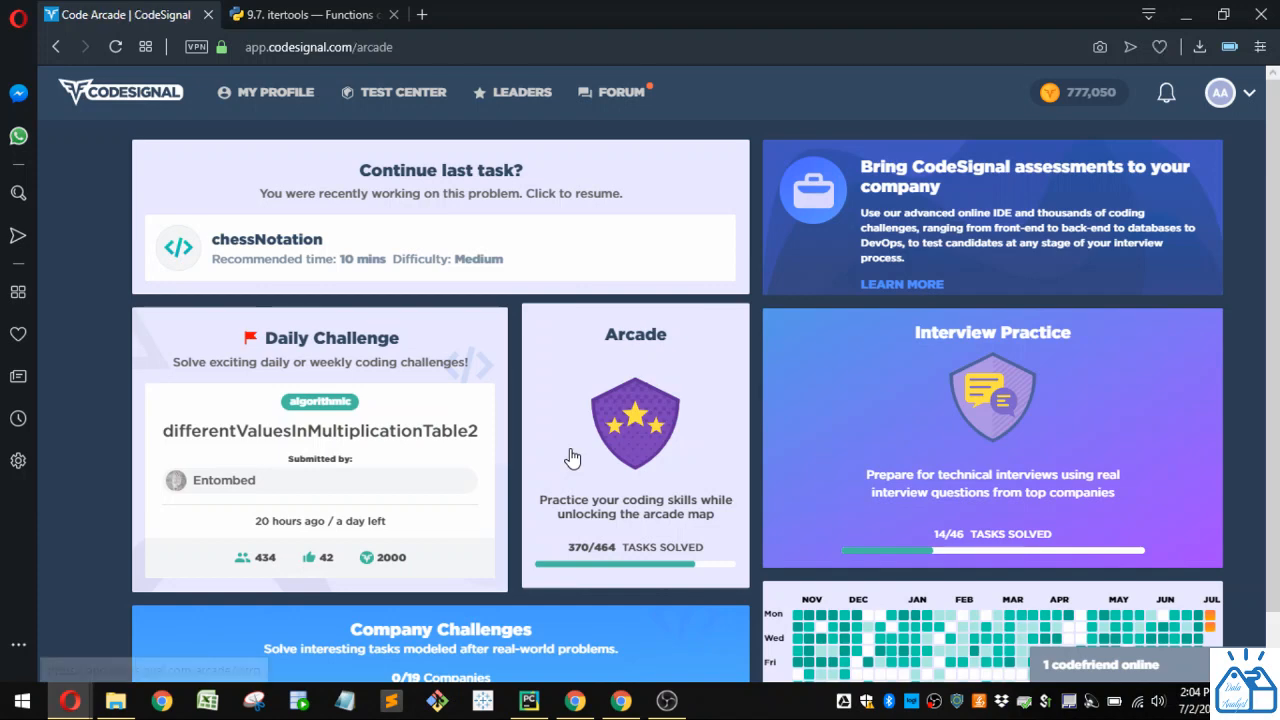
Enter the Python arcade from the dashboard and reach the Itertools Kit tasks 48–54.
left_click(636, 440)
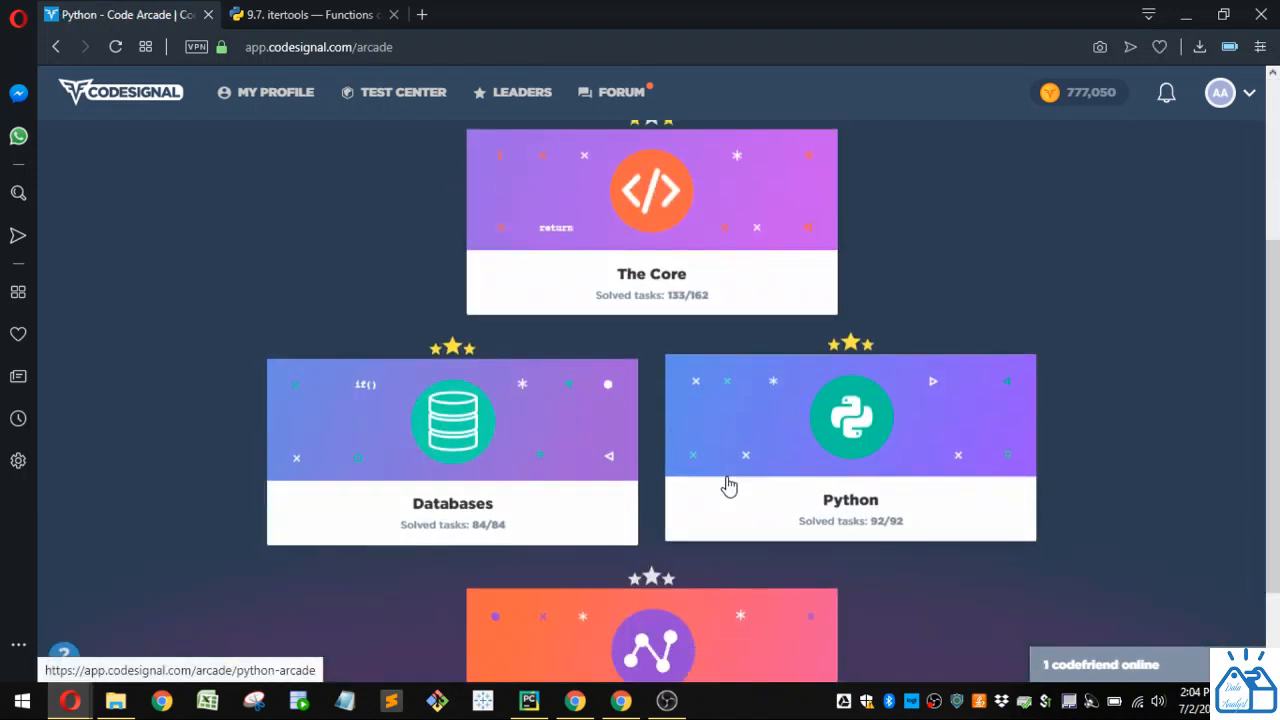
mouse_move(670, 500)
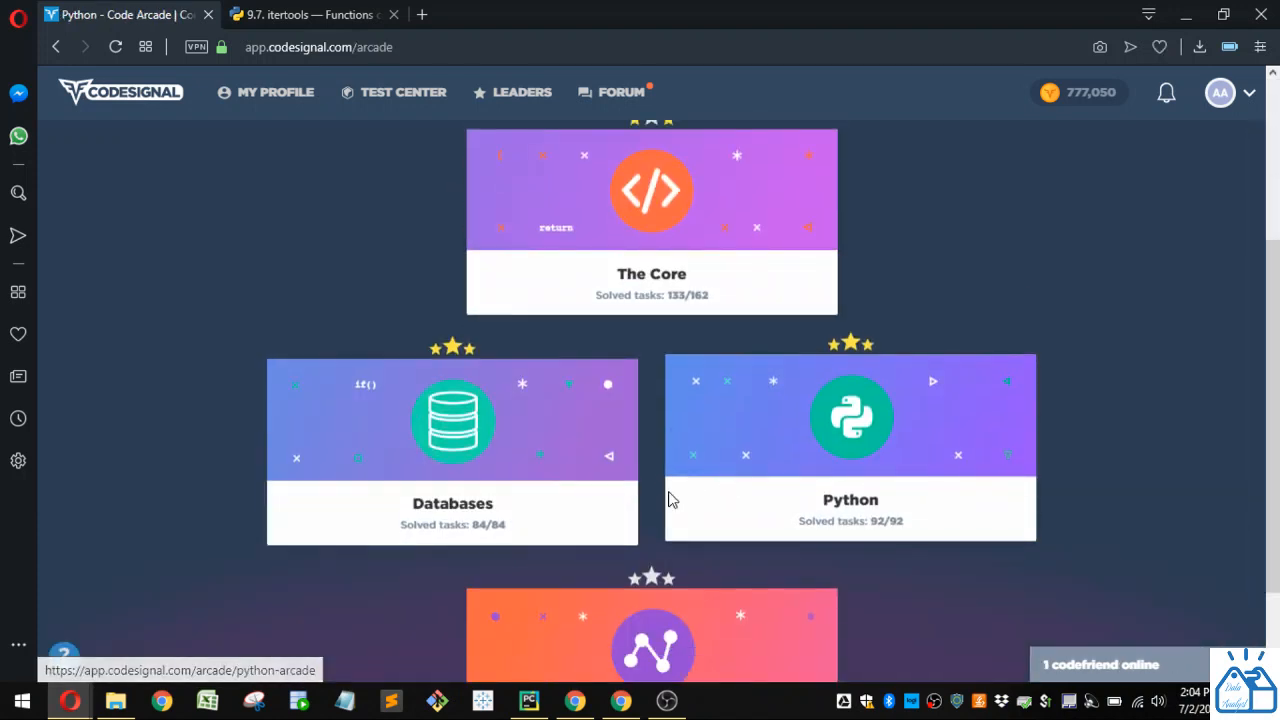
left_click(850, 414)
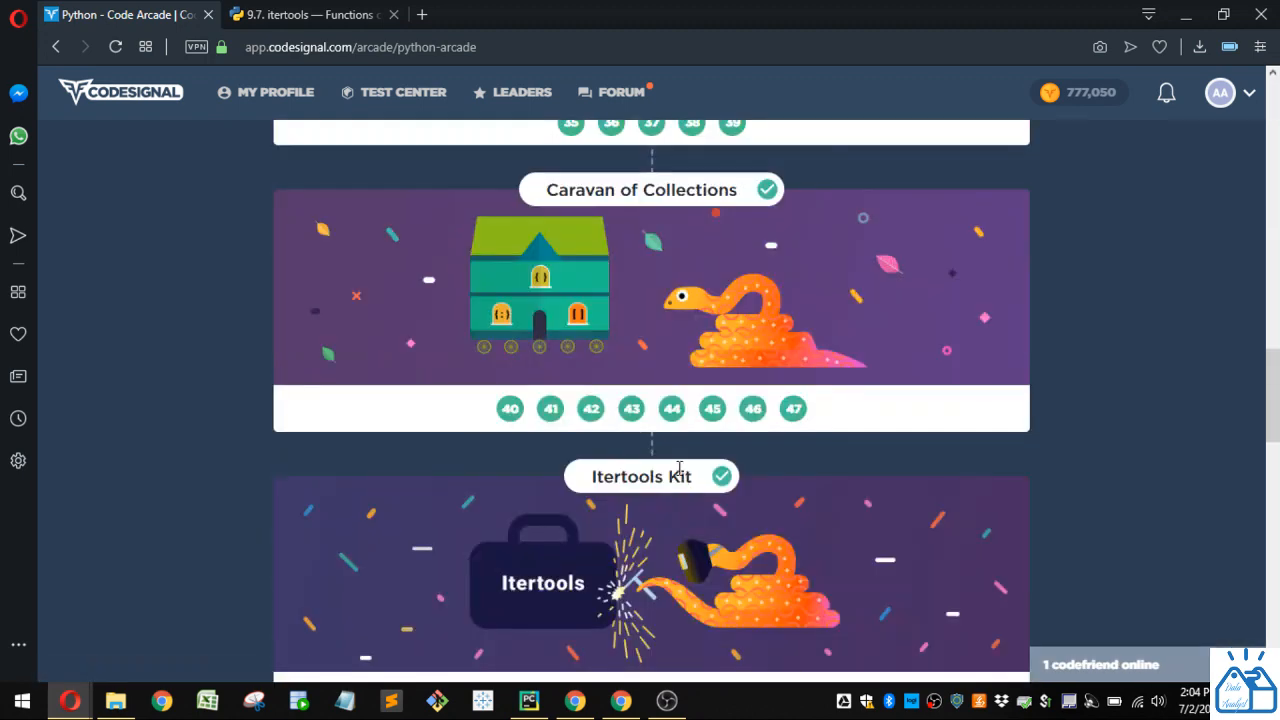
scroll("down", 3)
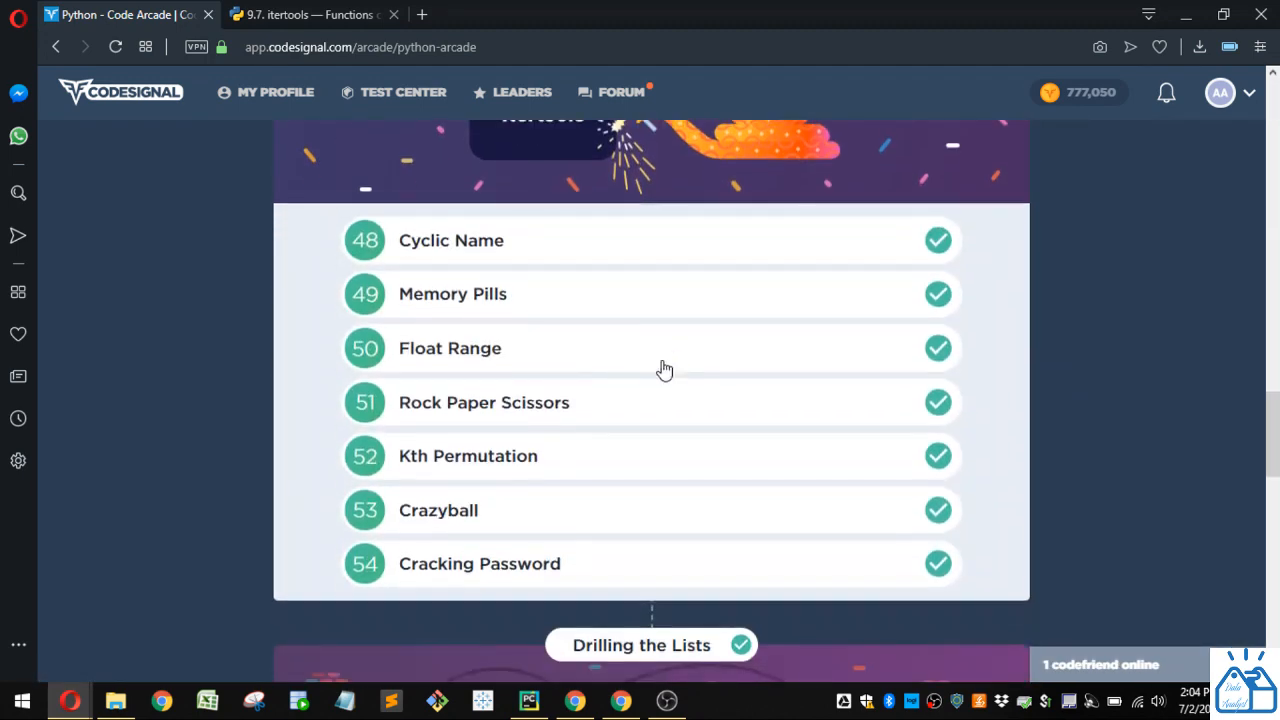
Open task 50 Float Range and read through its description and example.
left_click(450, 348)
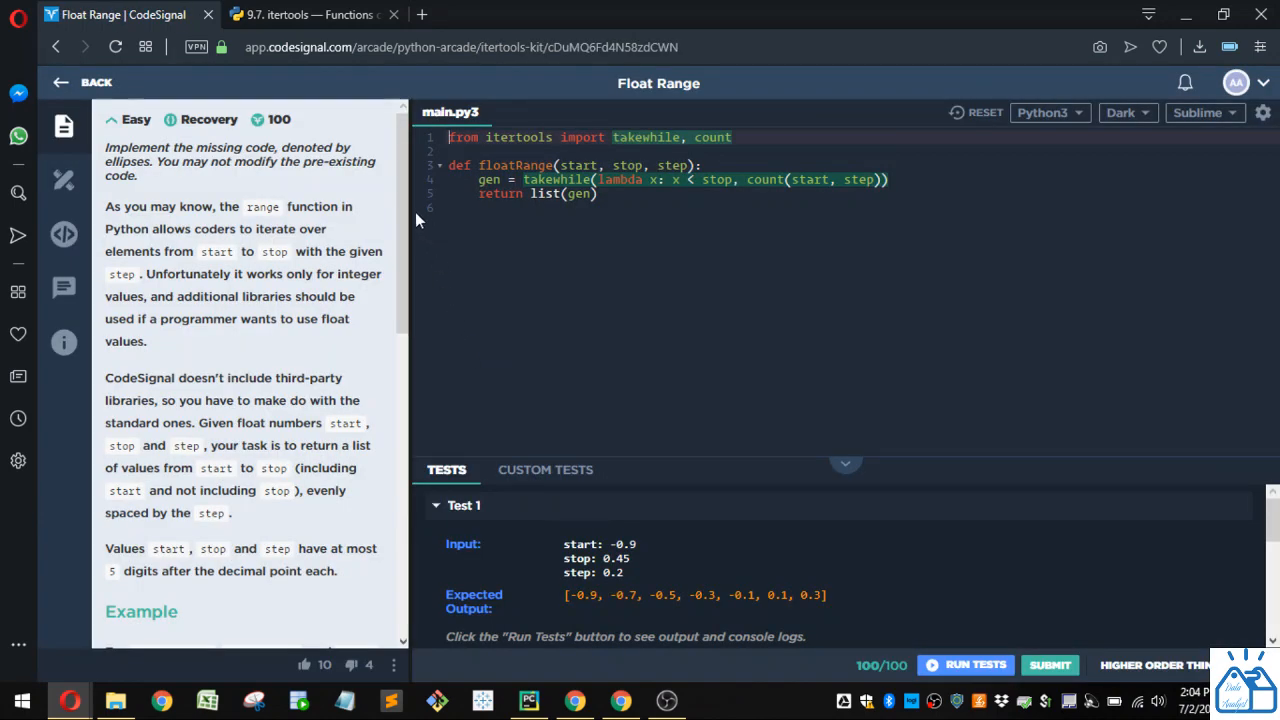
scroll("down", 3)
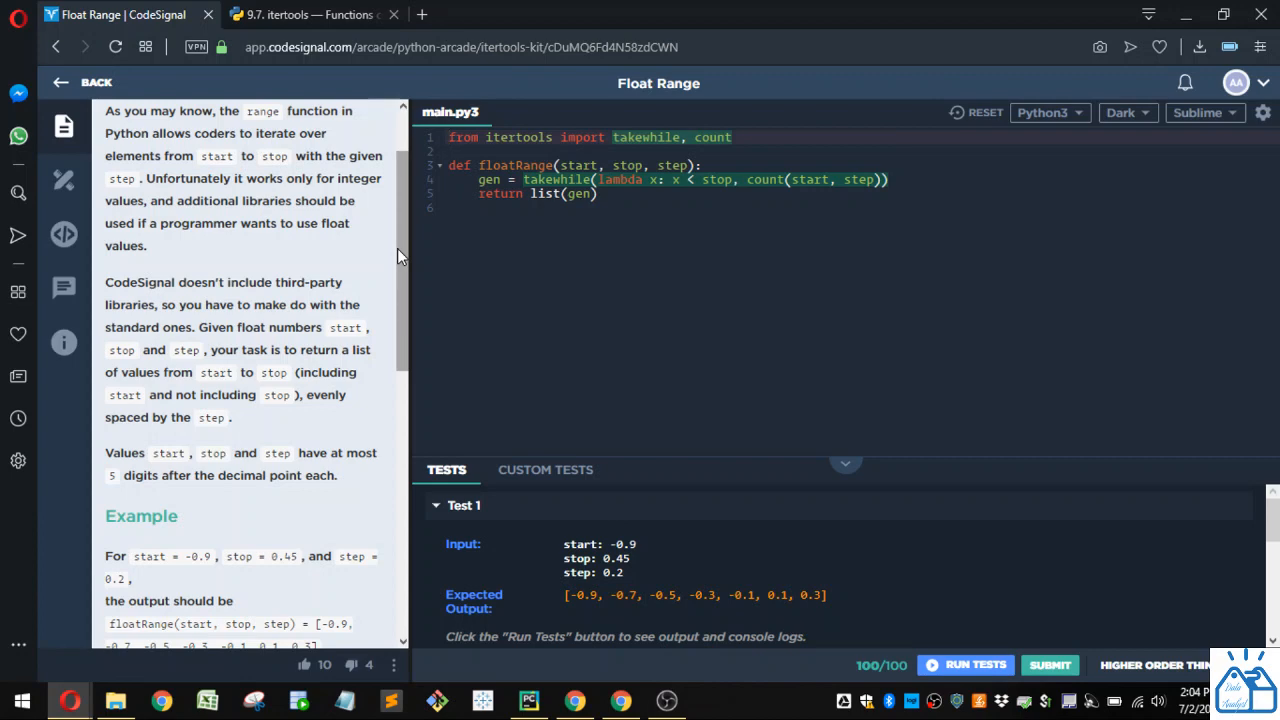
mouse_move(404, 240)
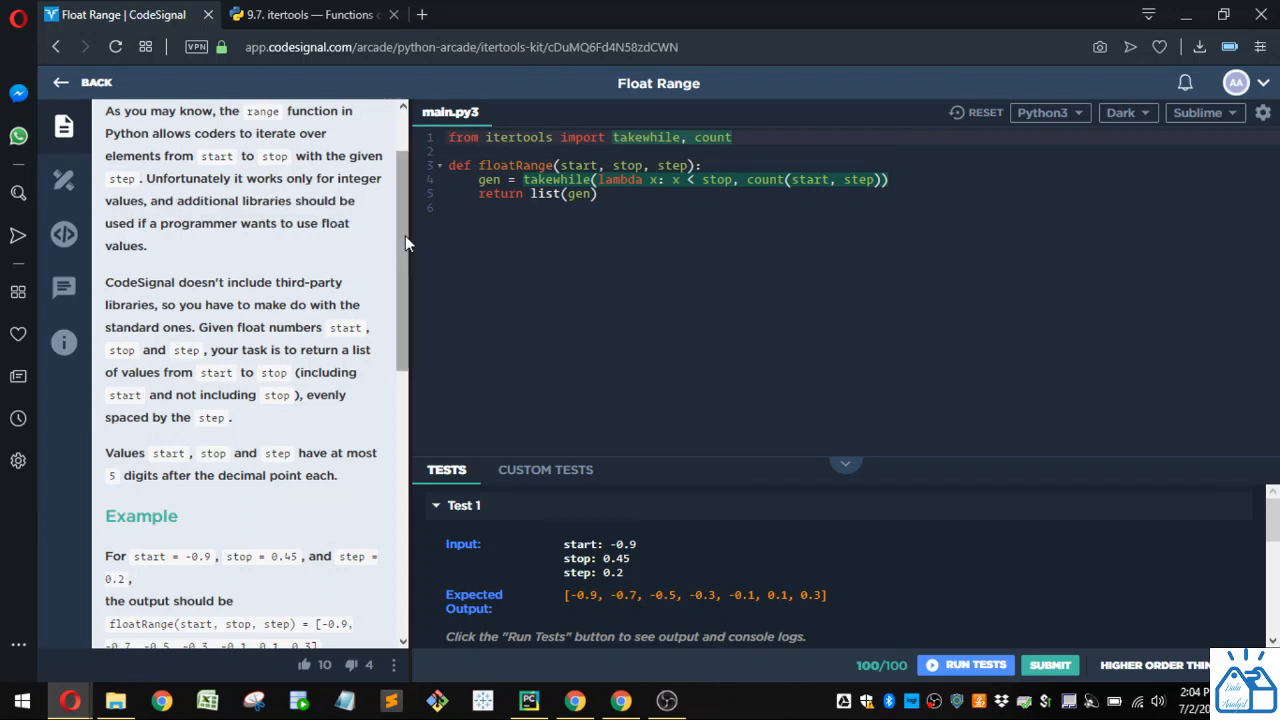
scroll("down", 3)
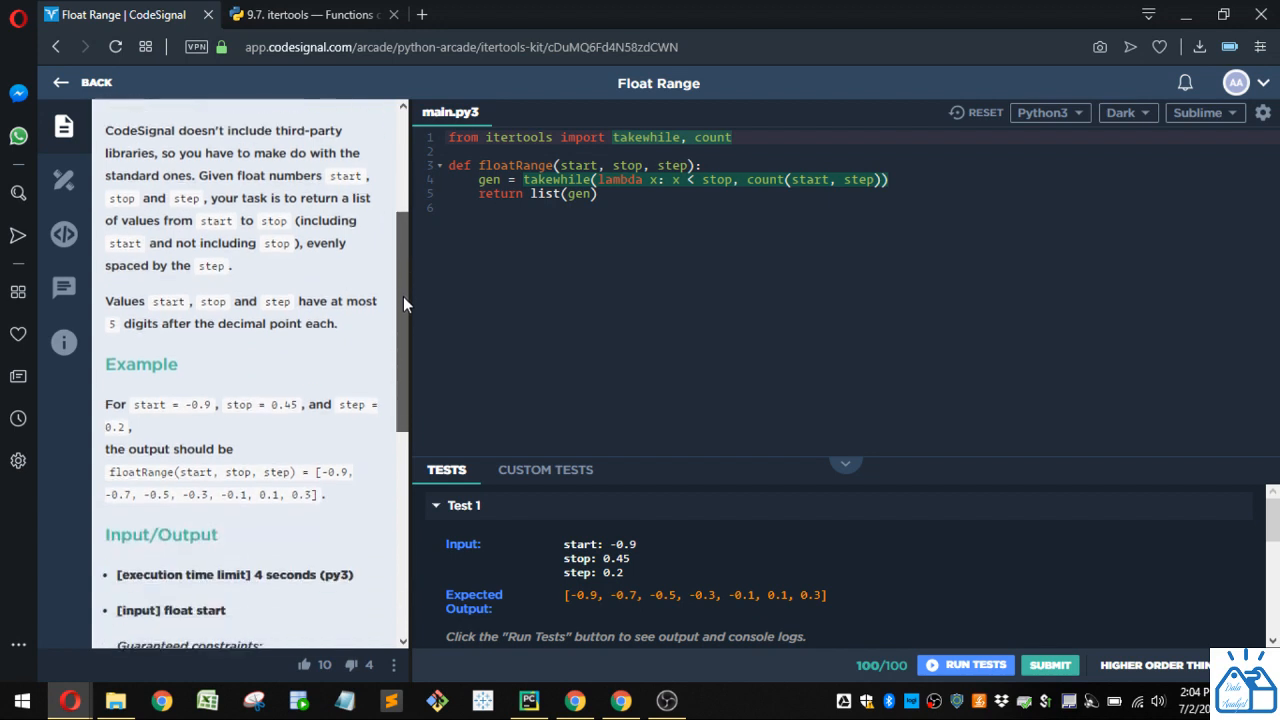
scroll("down", 3)
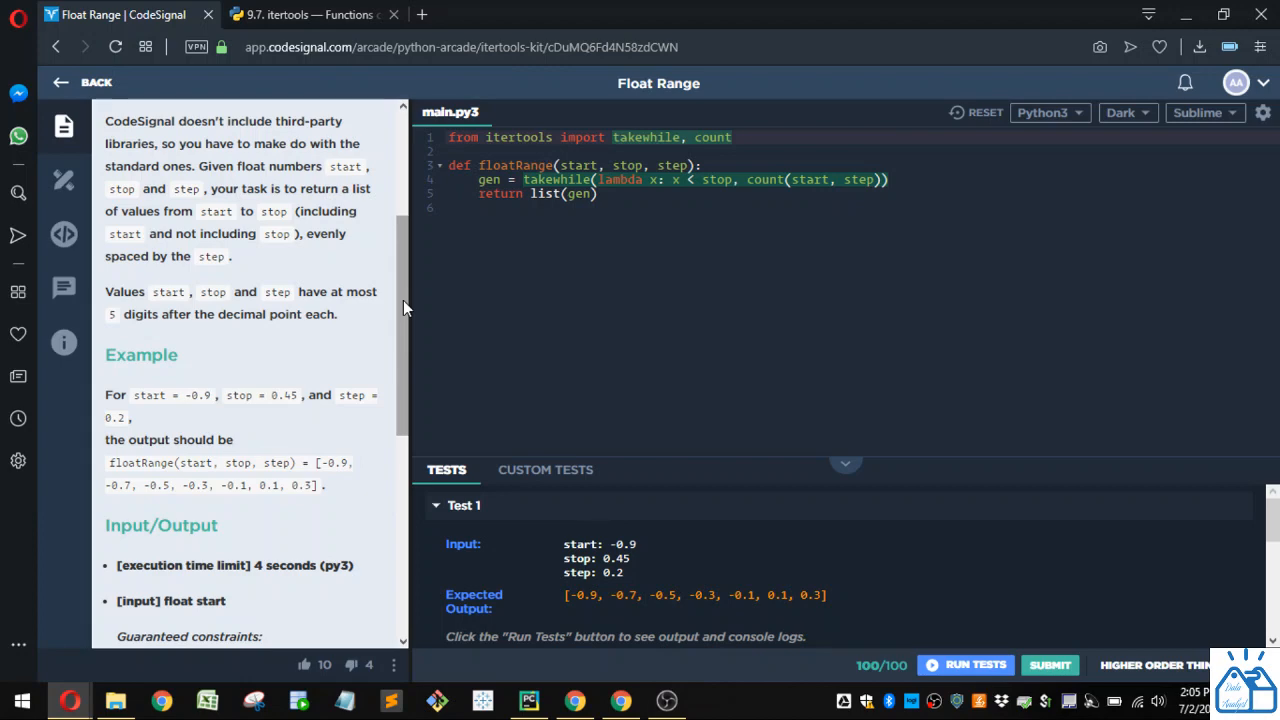
scroll("down", 3)
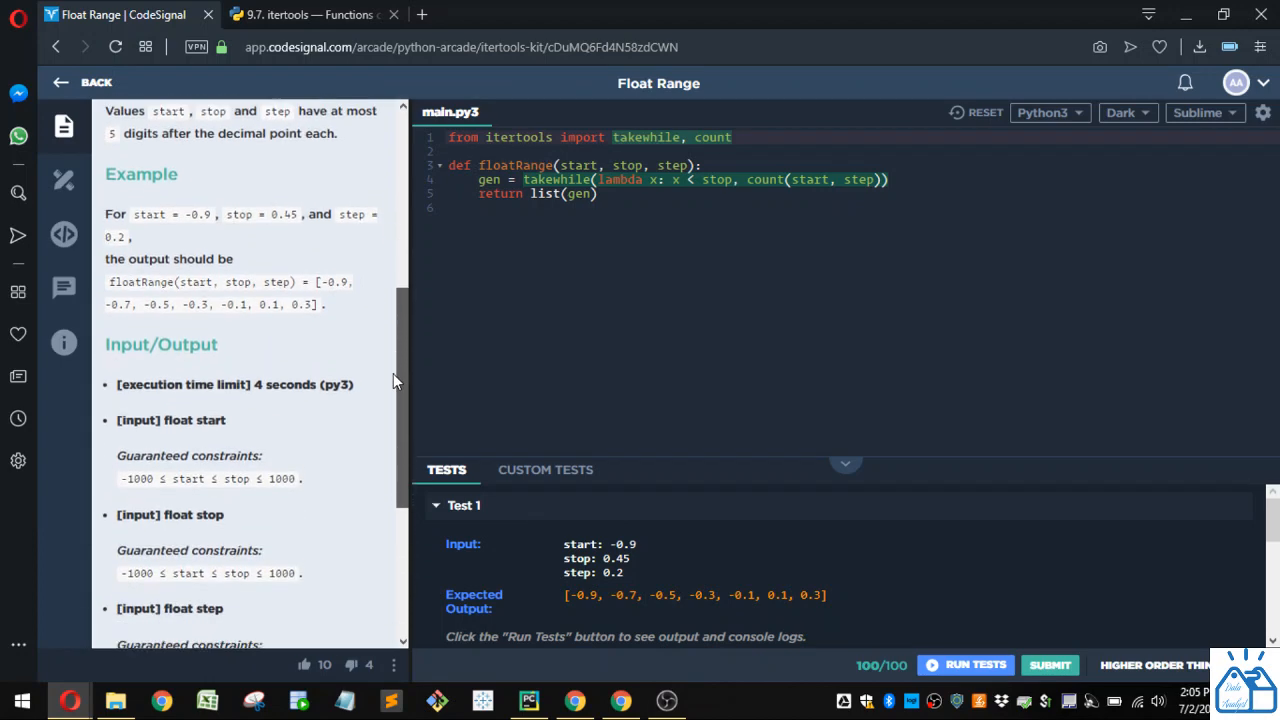
scroll("down", 3)
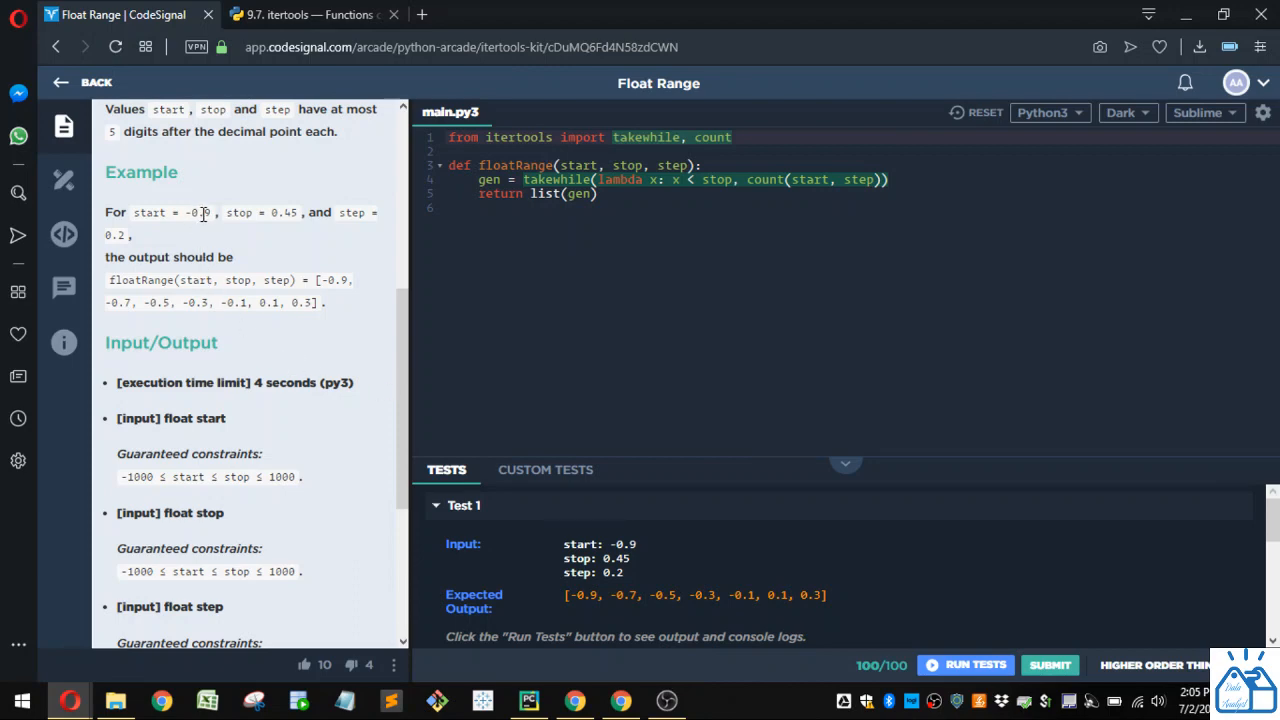
mouse_move(296, 222)
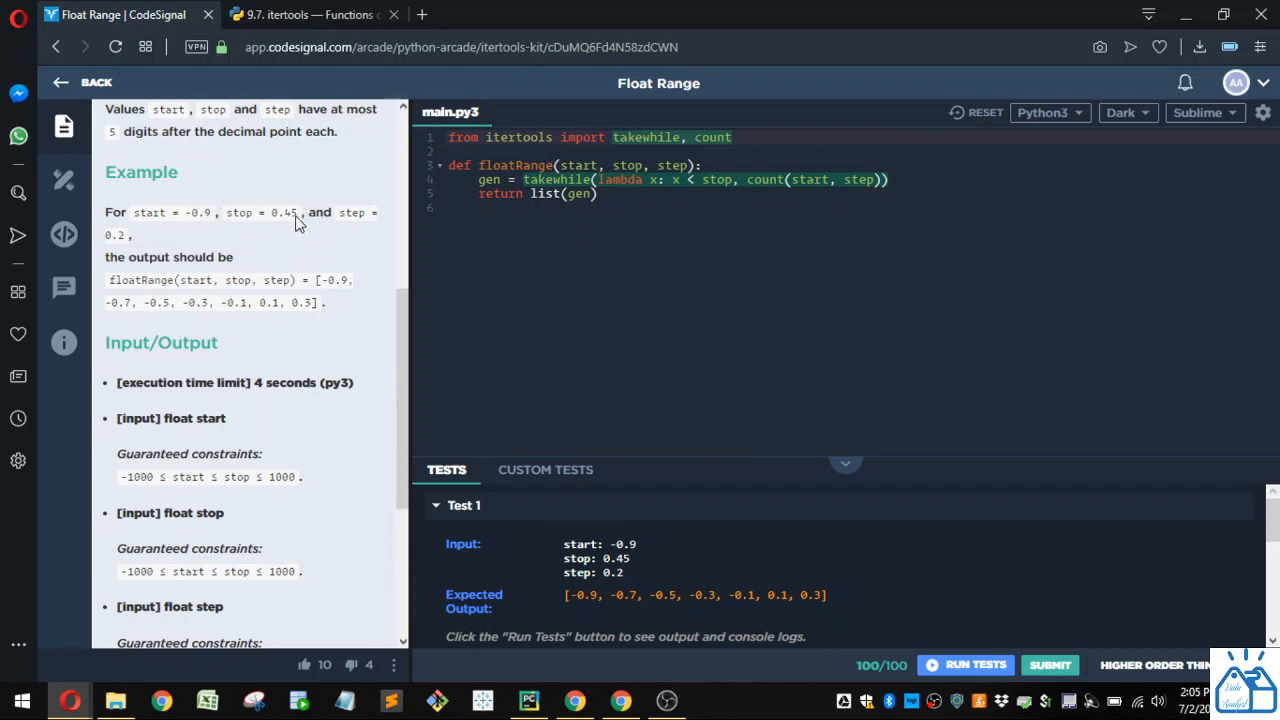
mouse_move(308, 228)
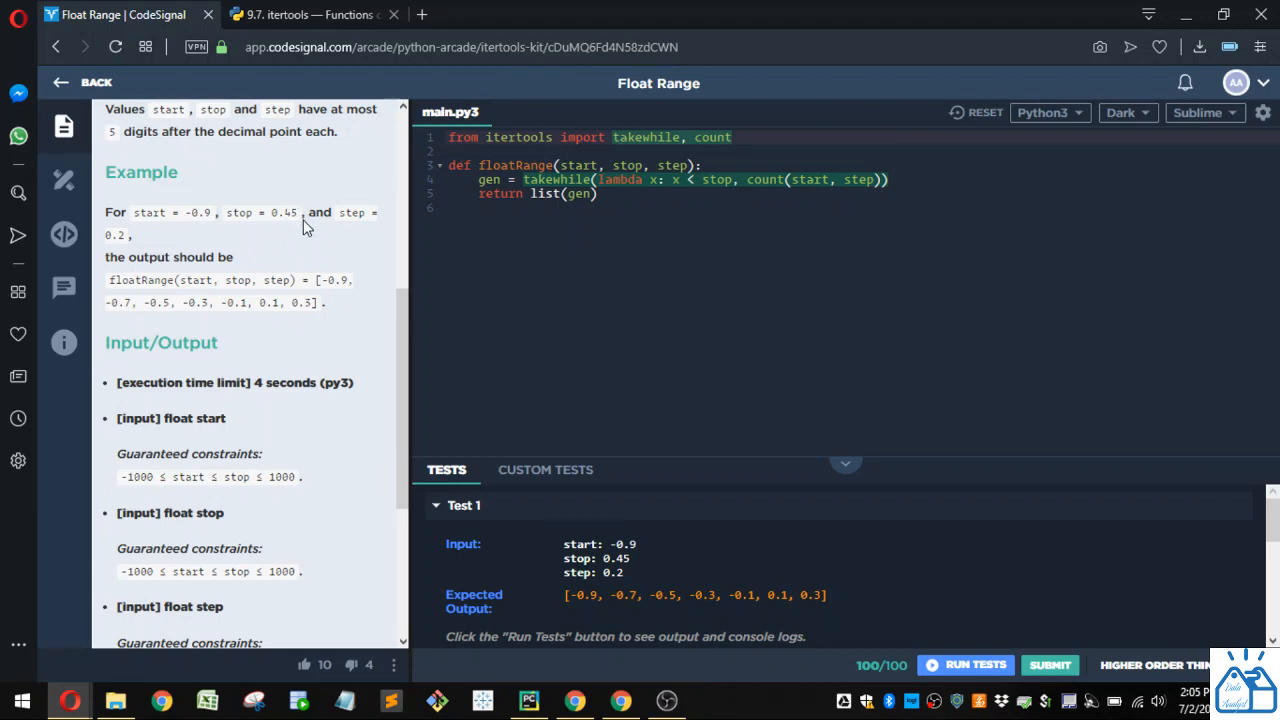
mouse_move(380, 256)
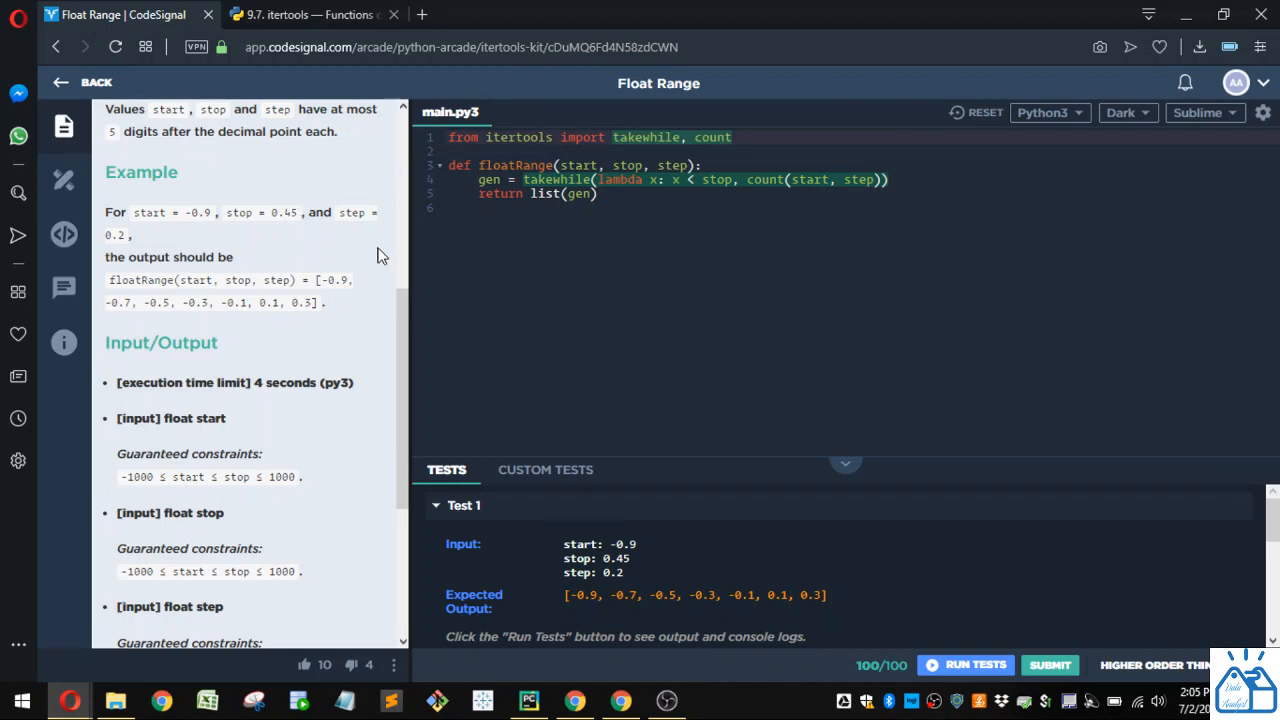
mouse_move(130, 236)
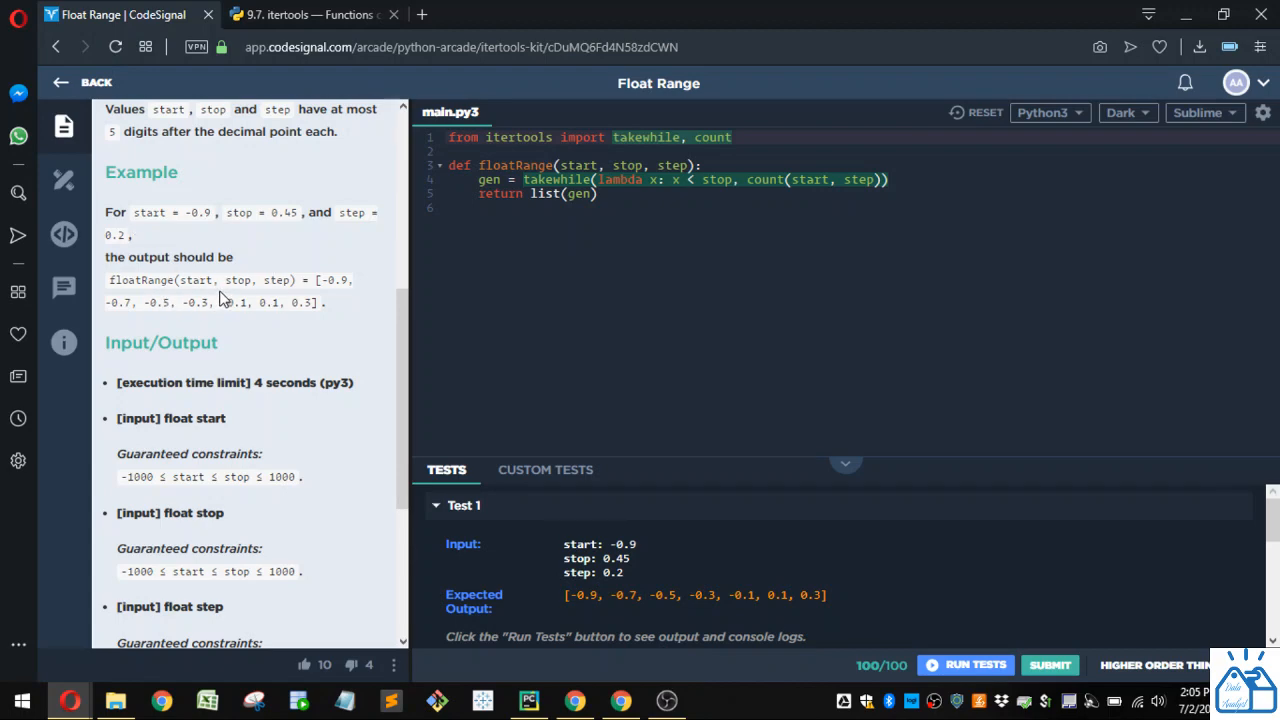
mouse_move(268, 280)
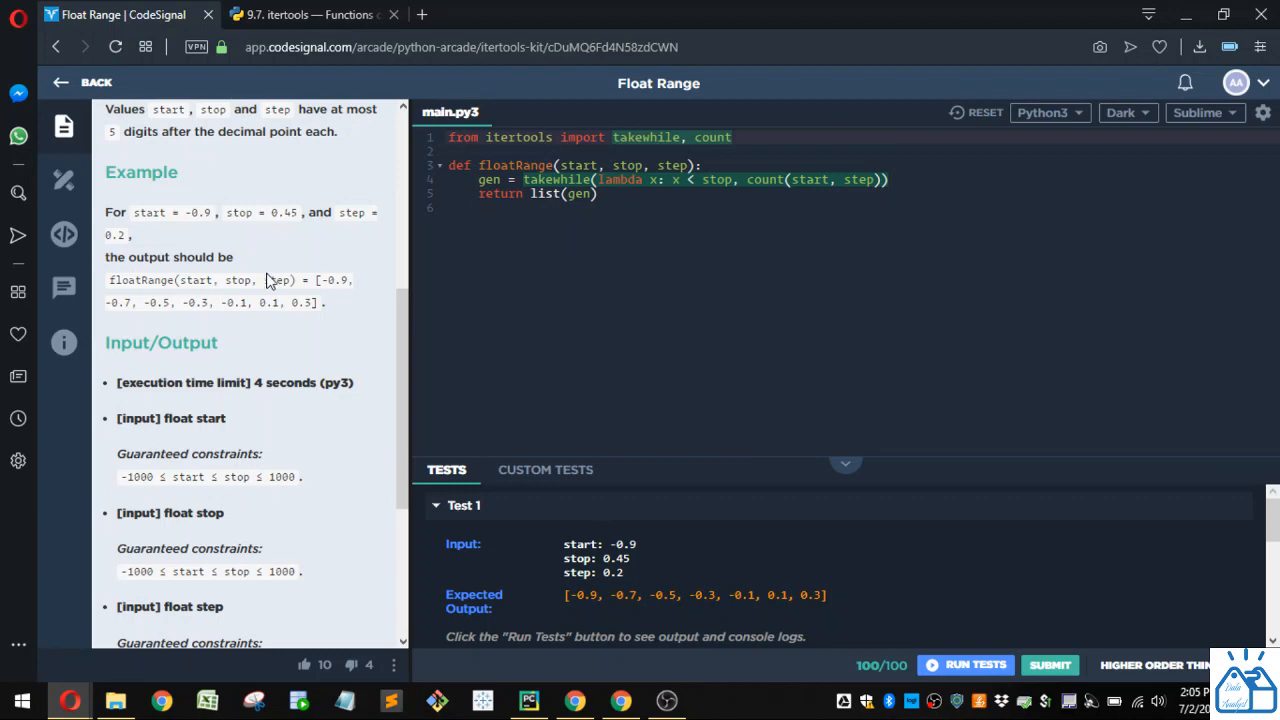
mouse_move(340, 296)
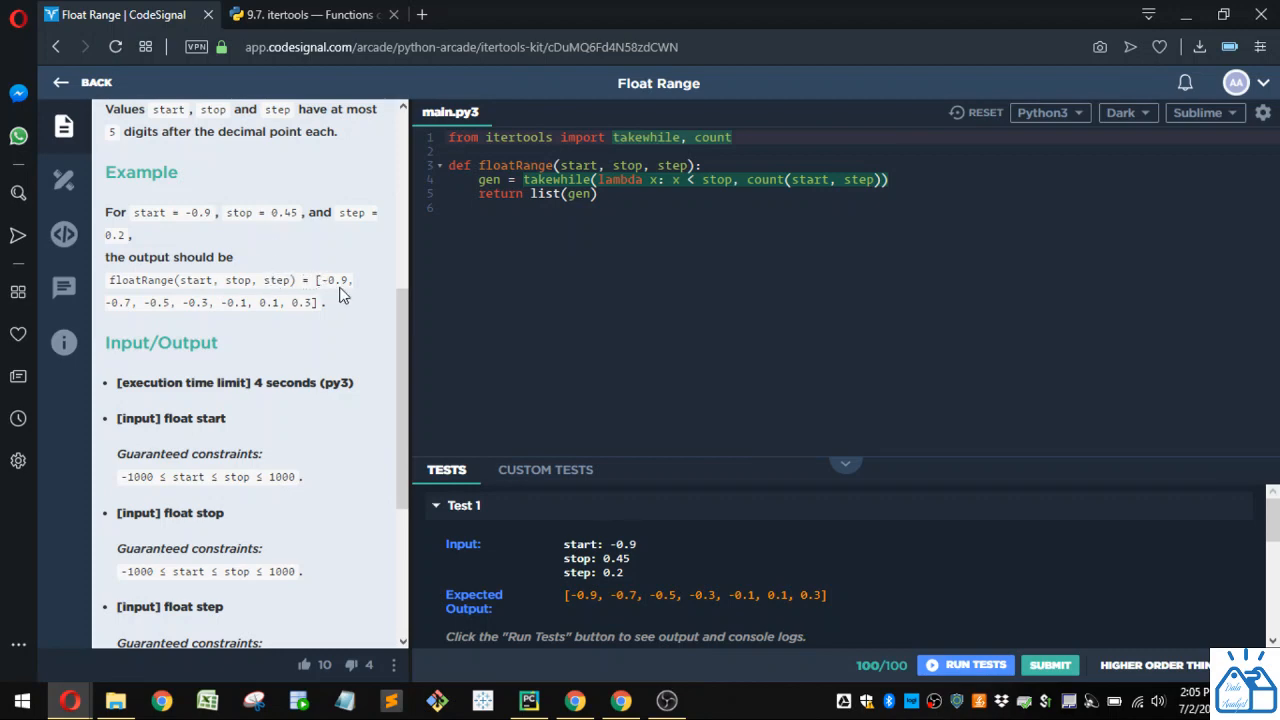
mouse_move(120, 320)
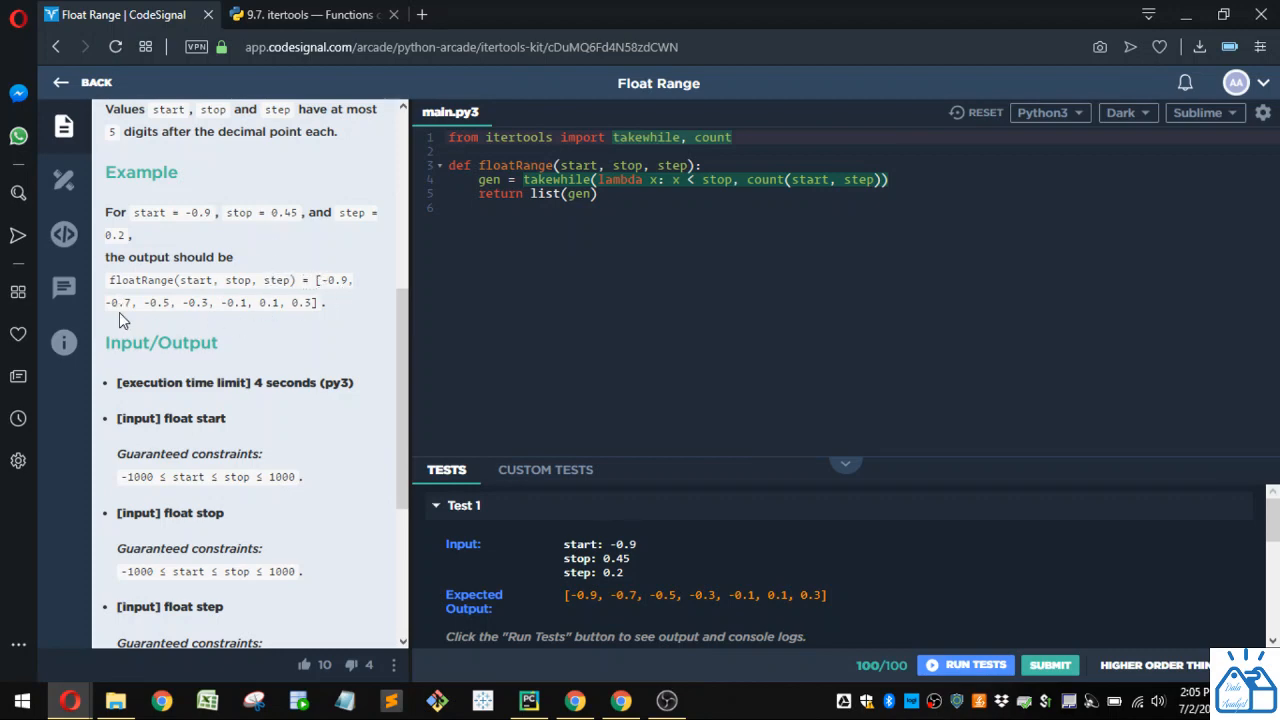
mouse_move(324, 308)
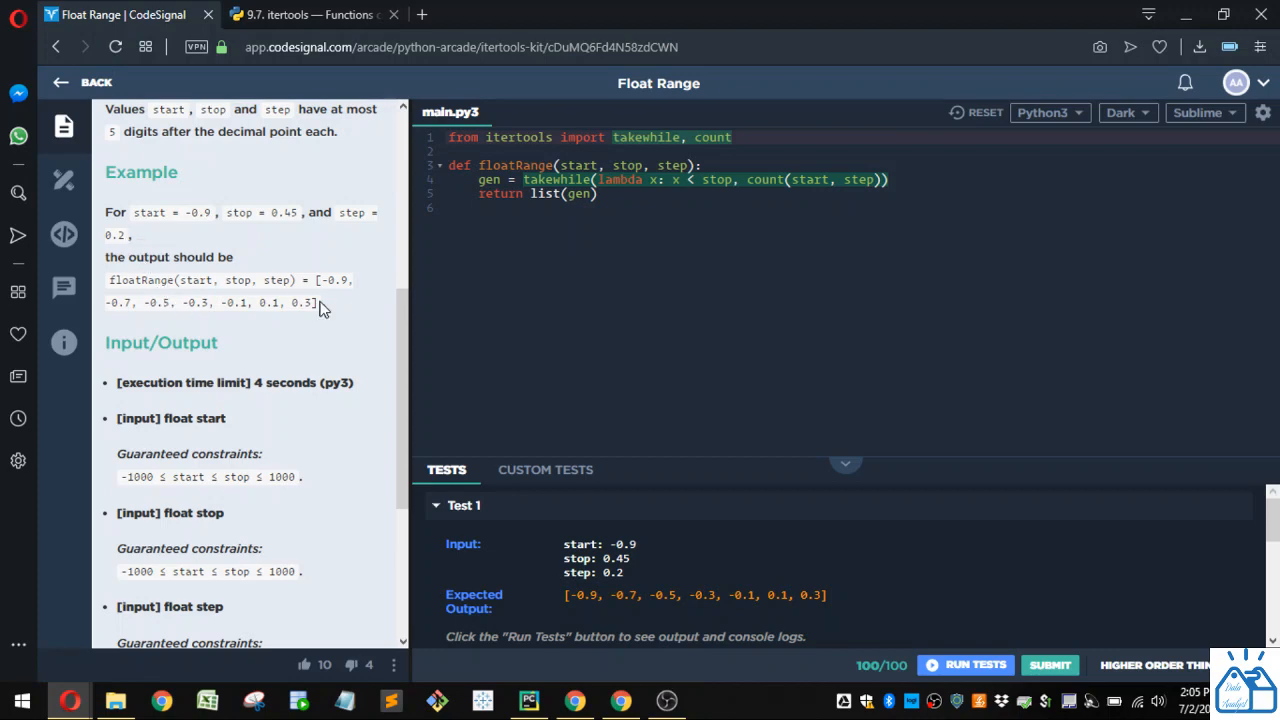
double_click(300, 302)
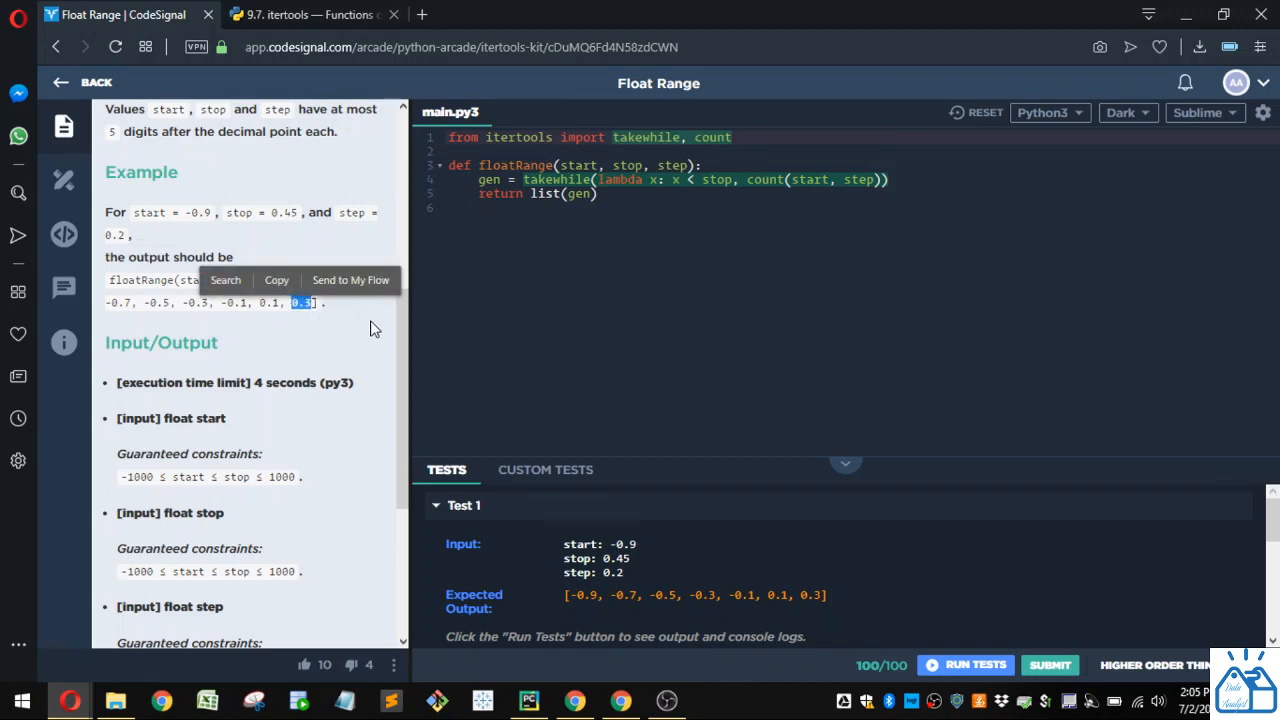
mouse_move(328, 320)
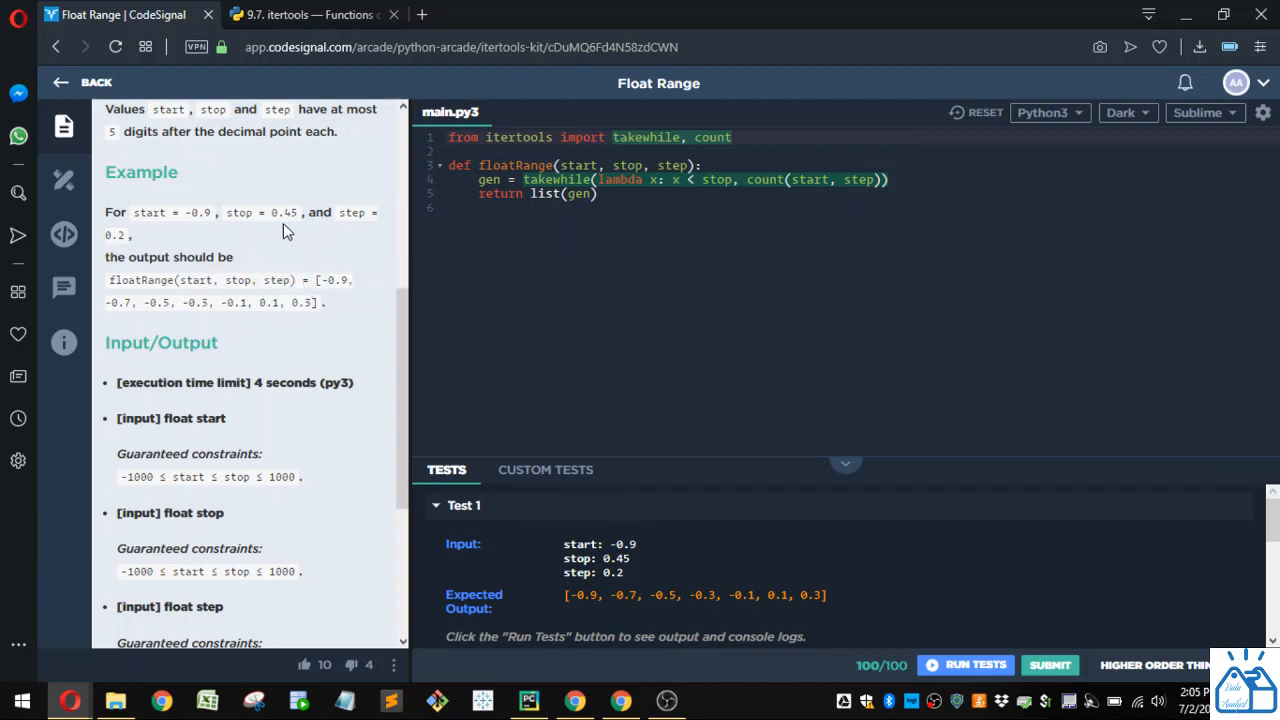
mouse_move(338, 352)
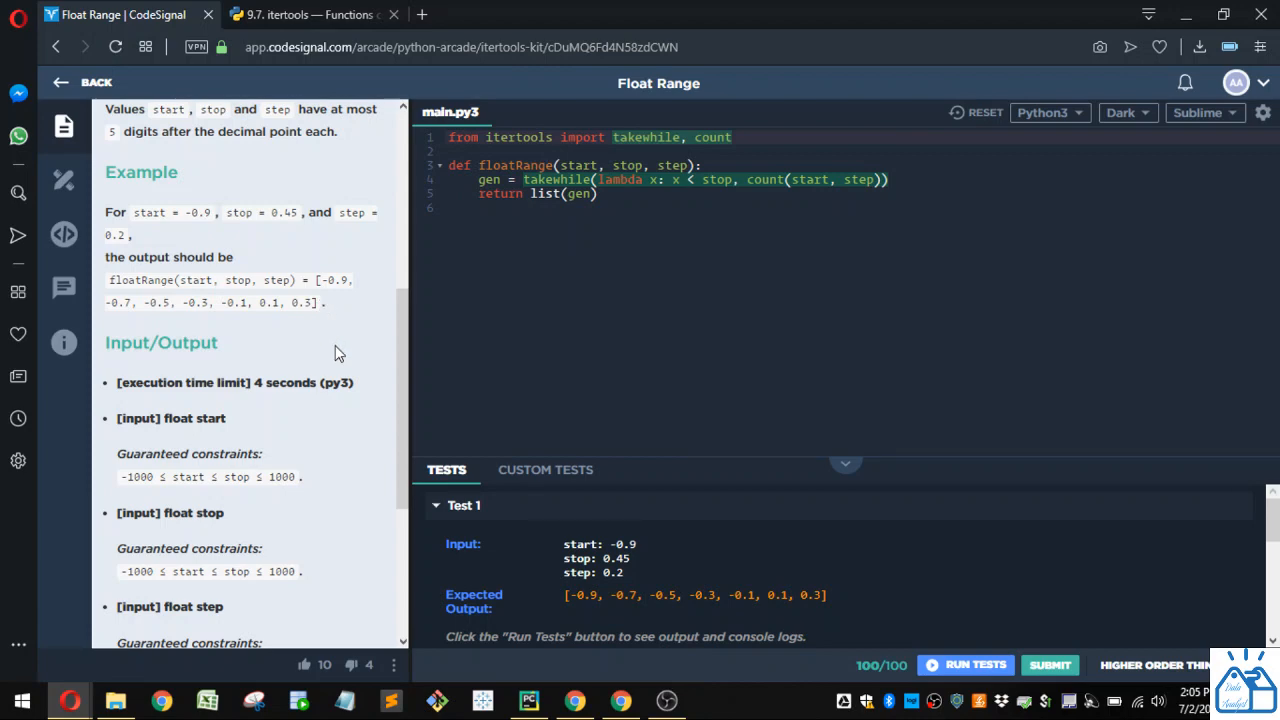
mouse_move(368, 330)
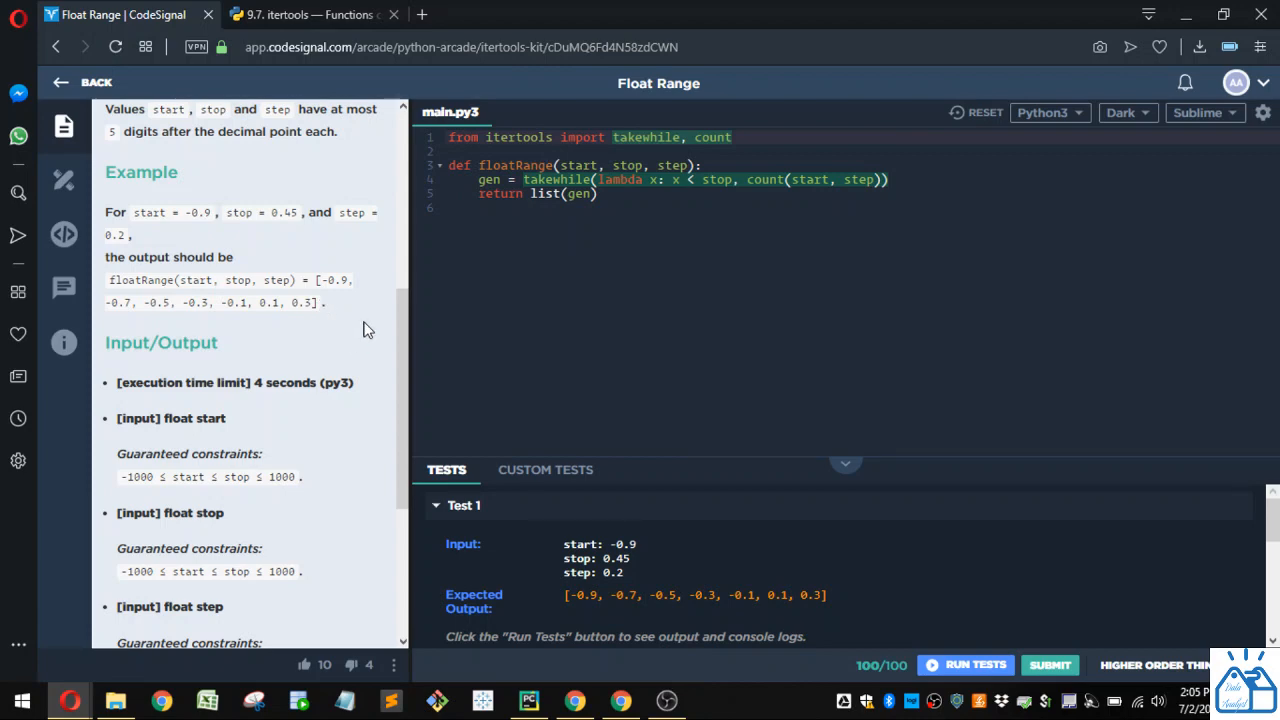
double_click(518, 136)
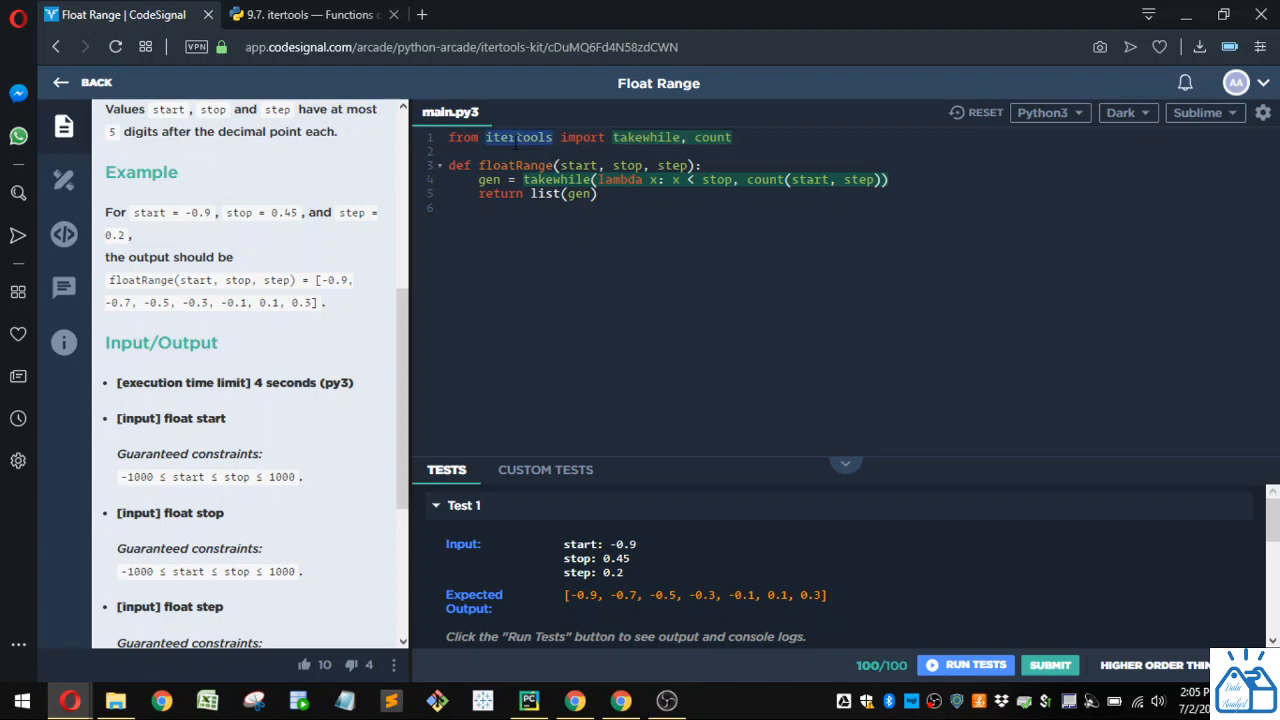
mouse_move(518, 268)
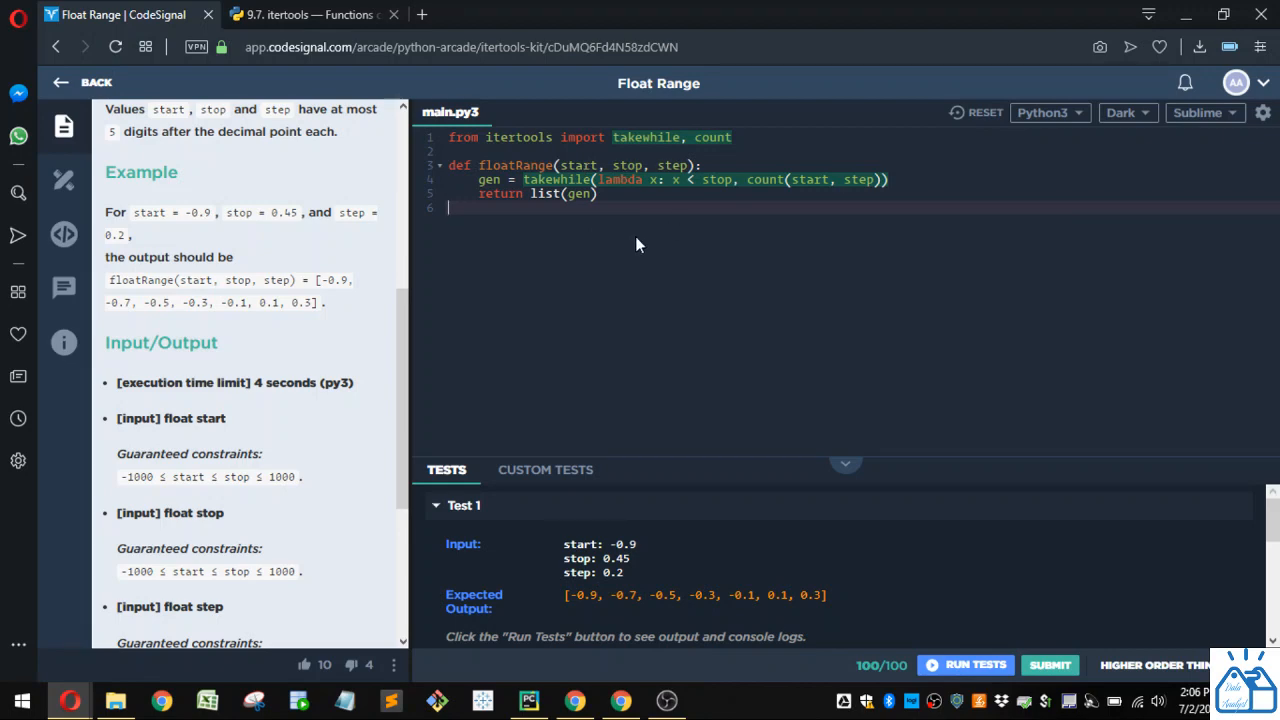
double_click(488, 180)
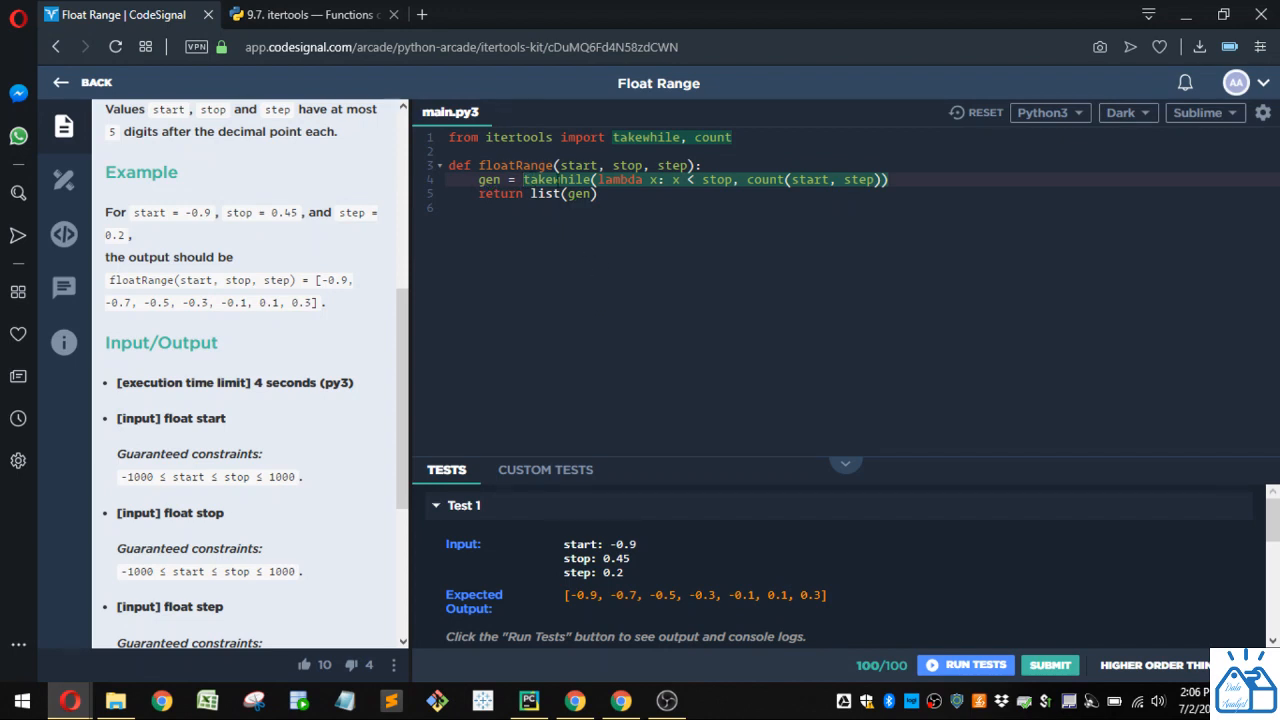
mouse_move(652, 294)
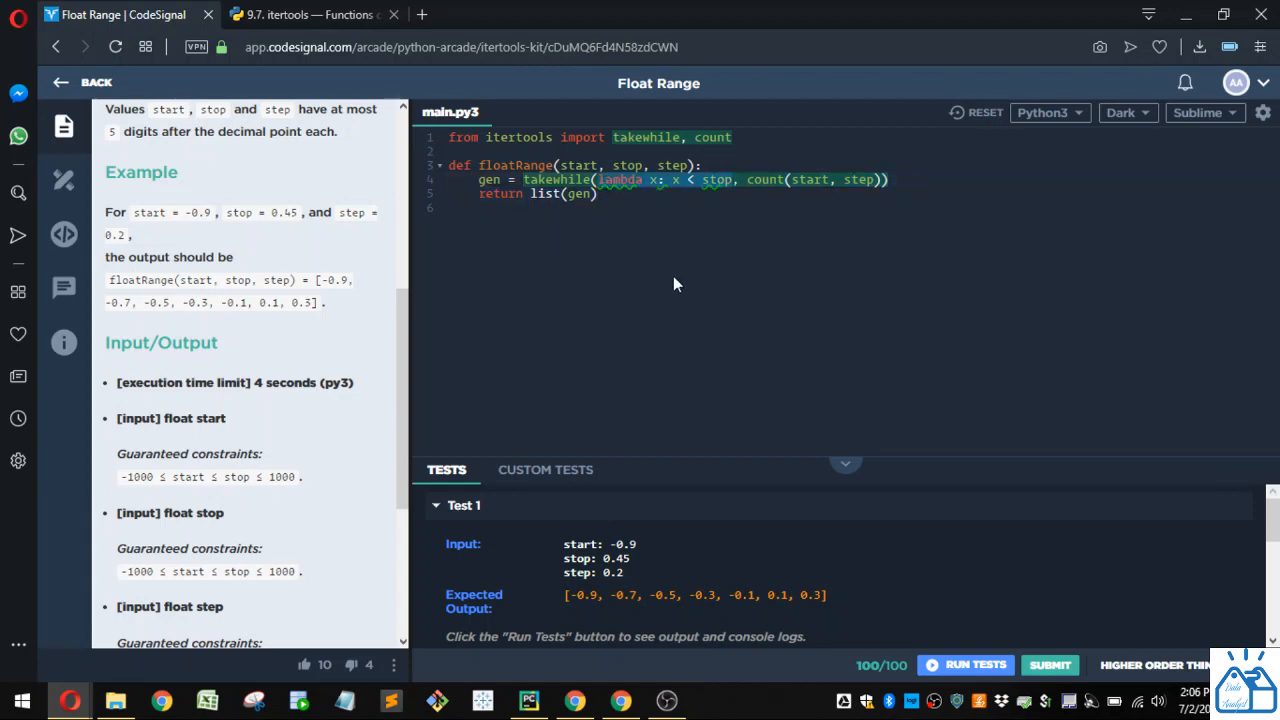
mouse_move(772, 262)
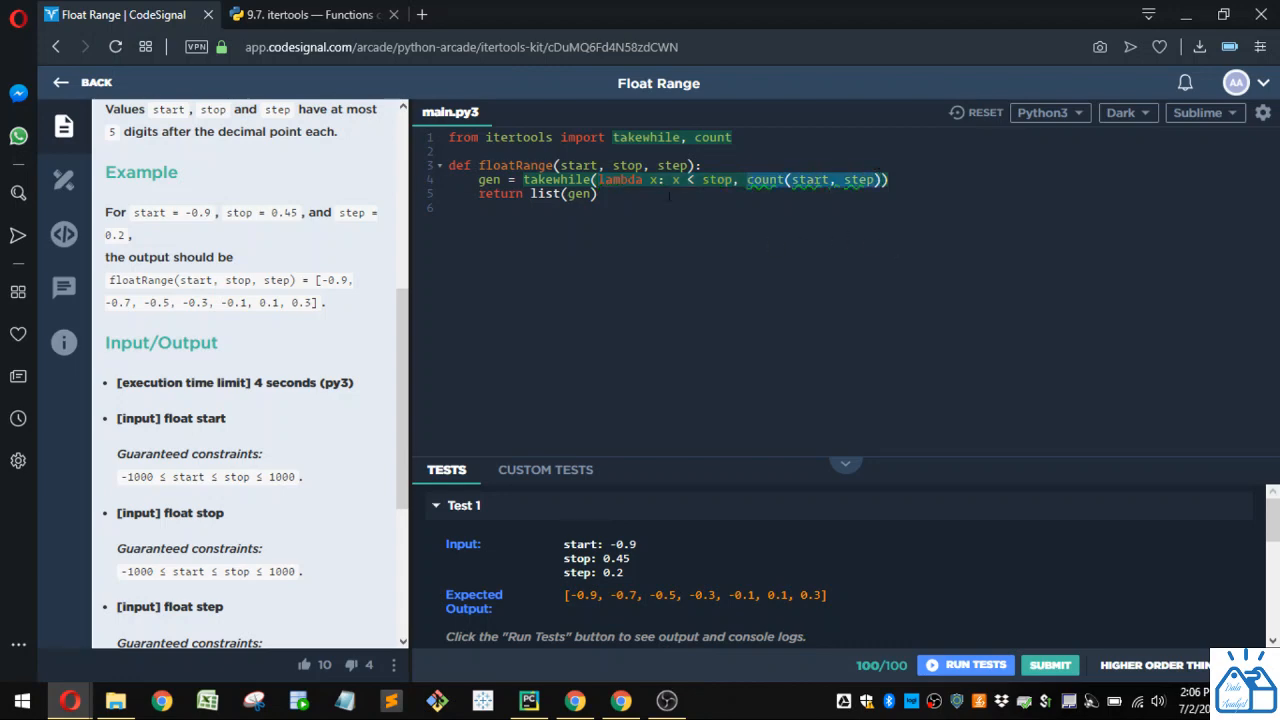
mouse_move(710, 180)
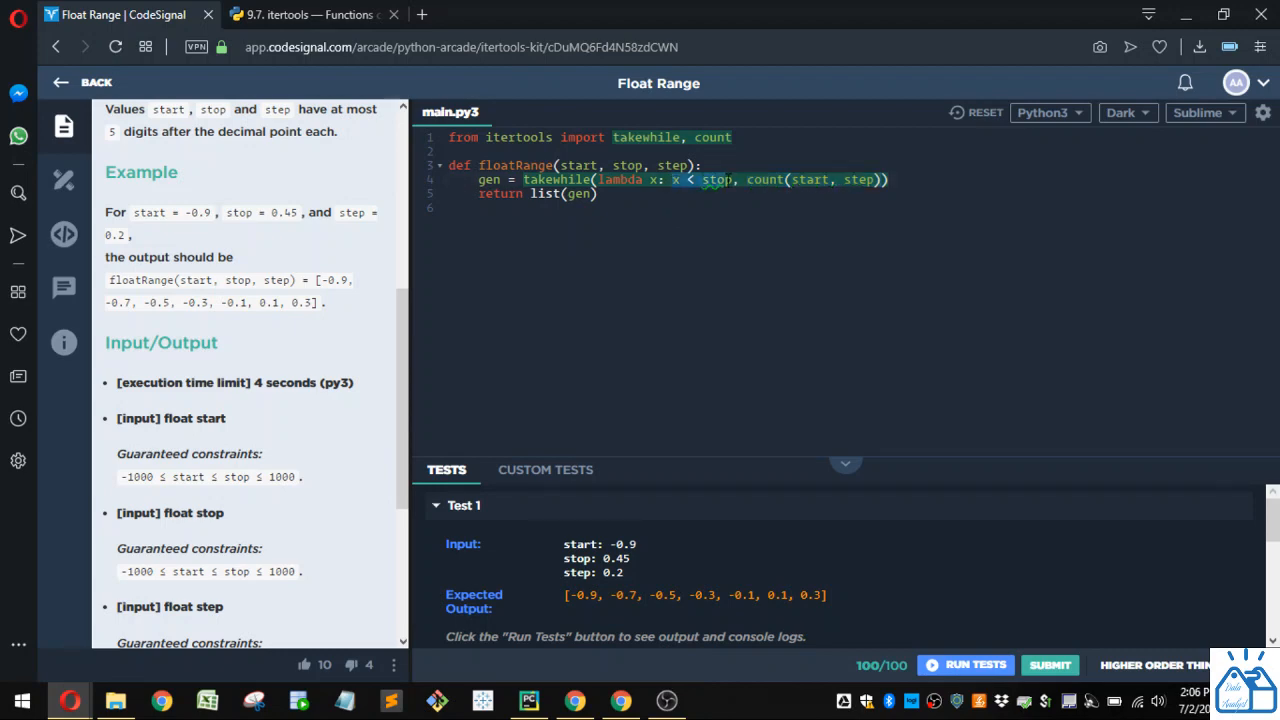
mouse_move(740, 250)
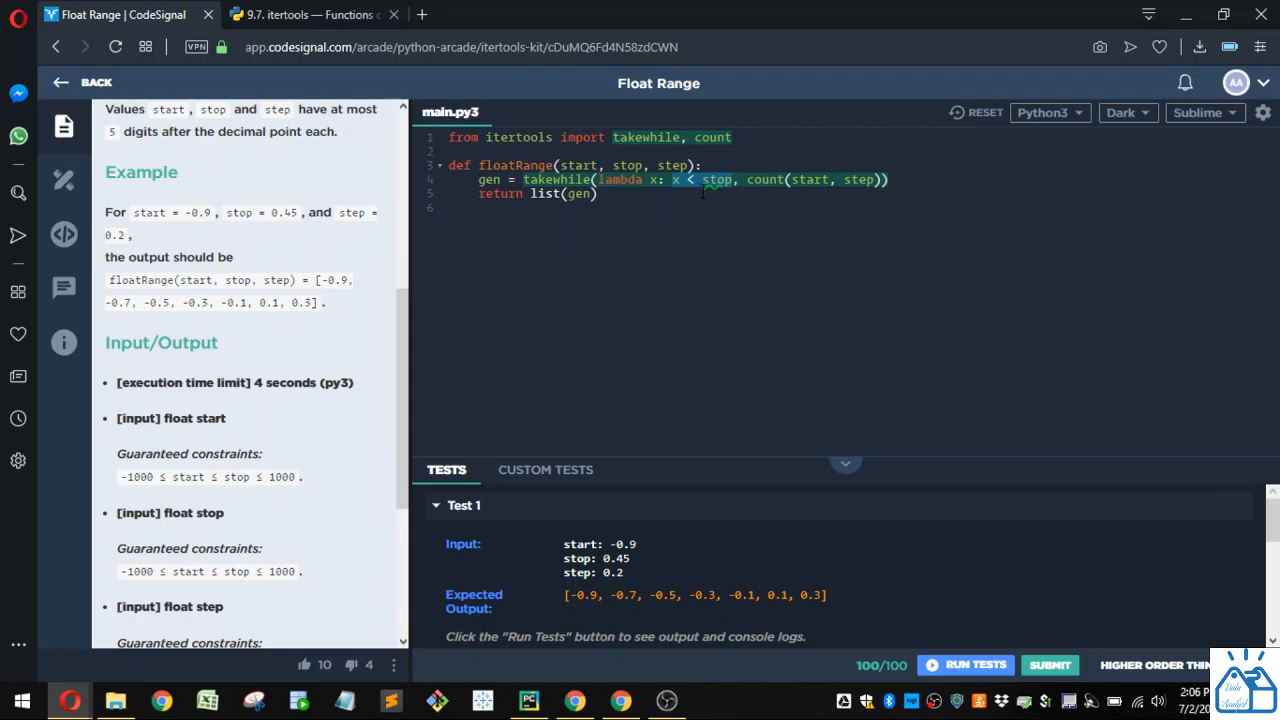
mouse_move(360, 310)
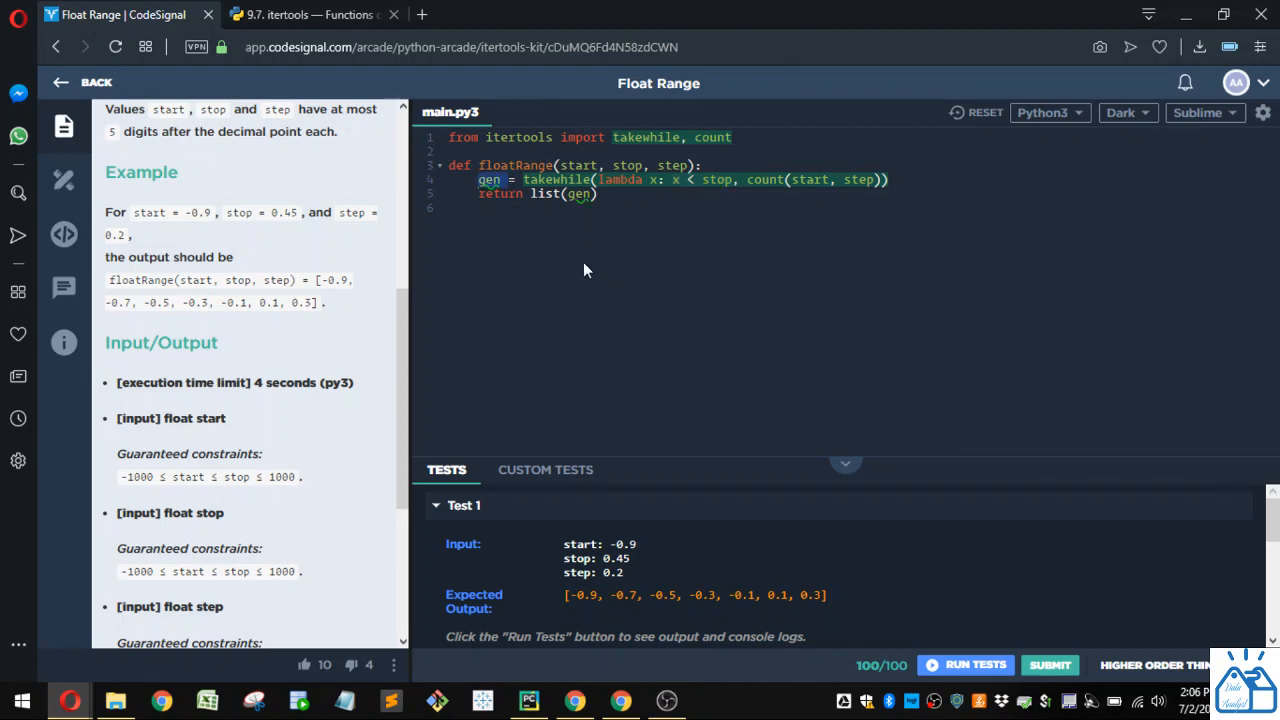
left_click(600, 192)
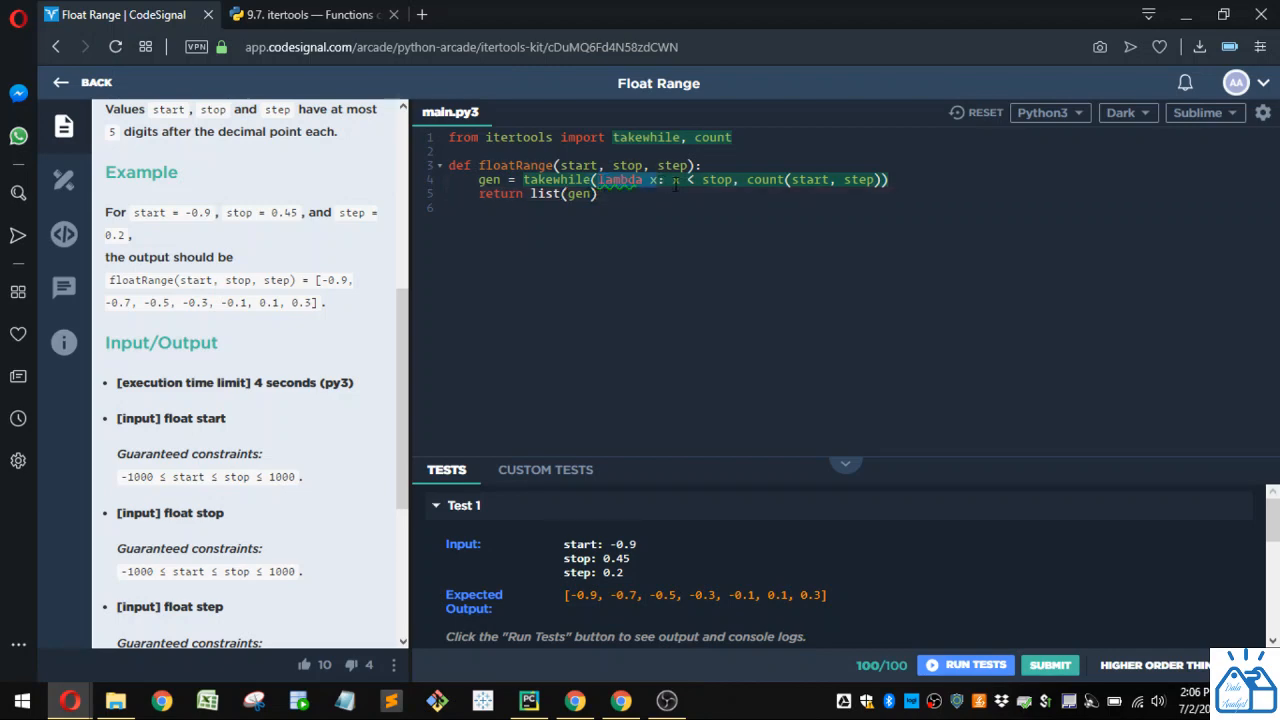
type("x")
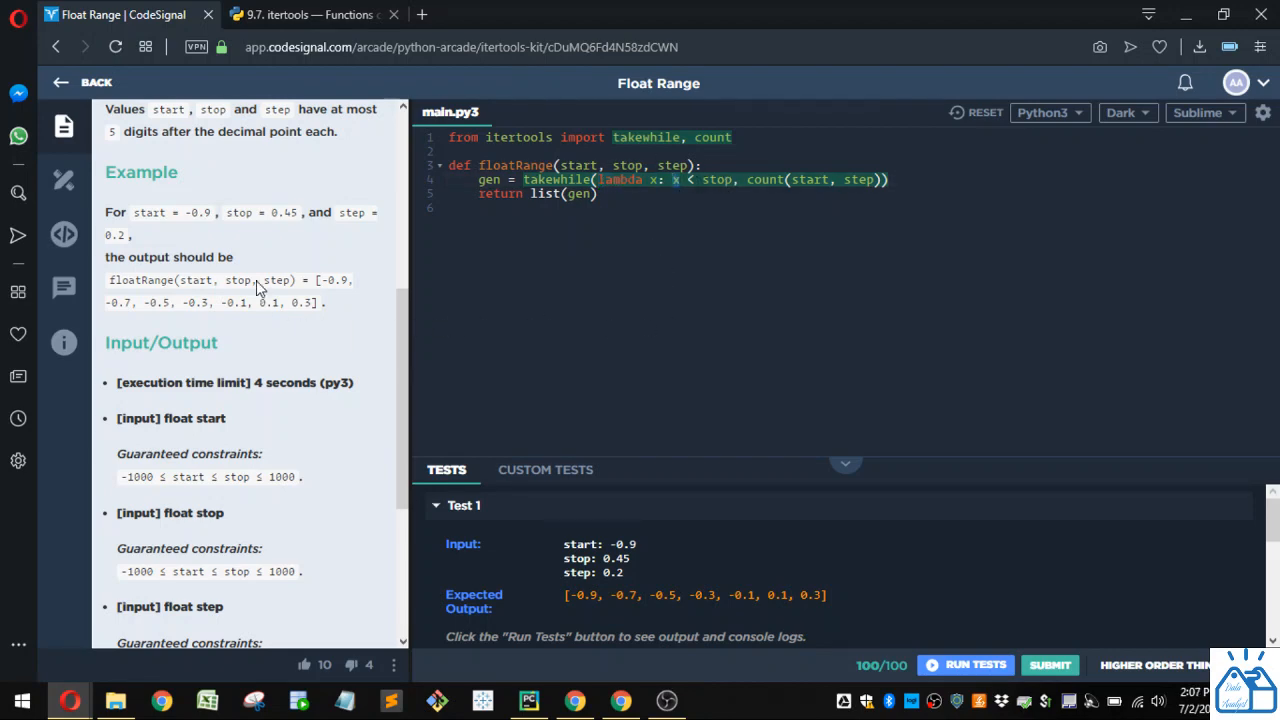
double_click(284, 212)
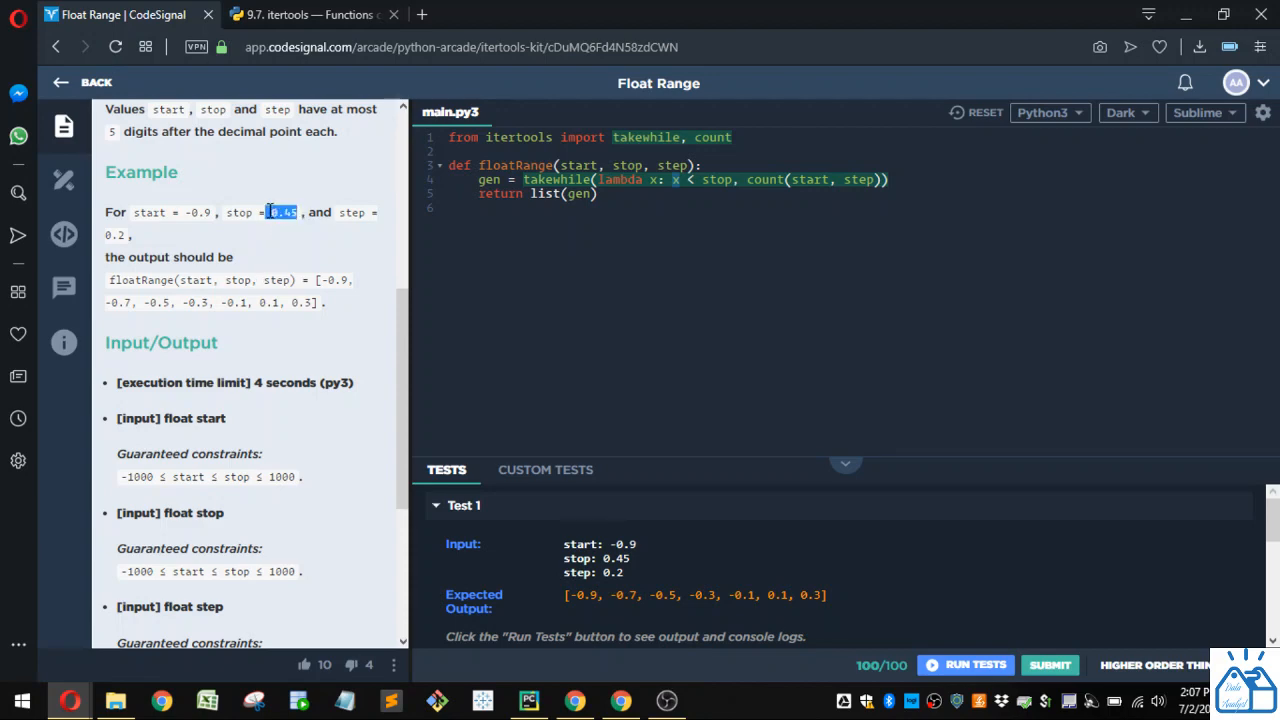
left_click(290, 260)
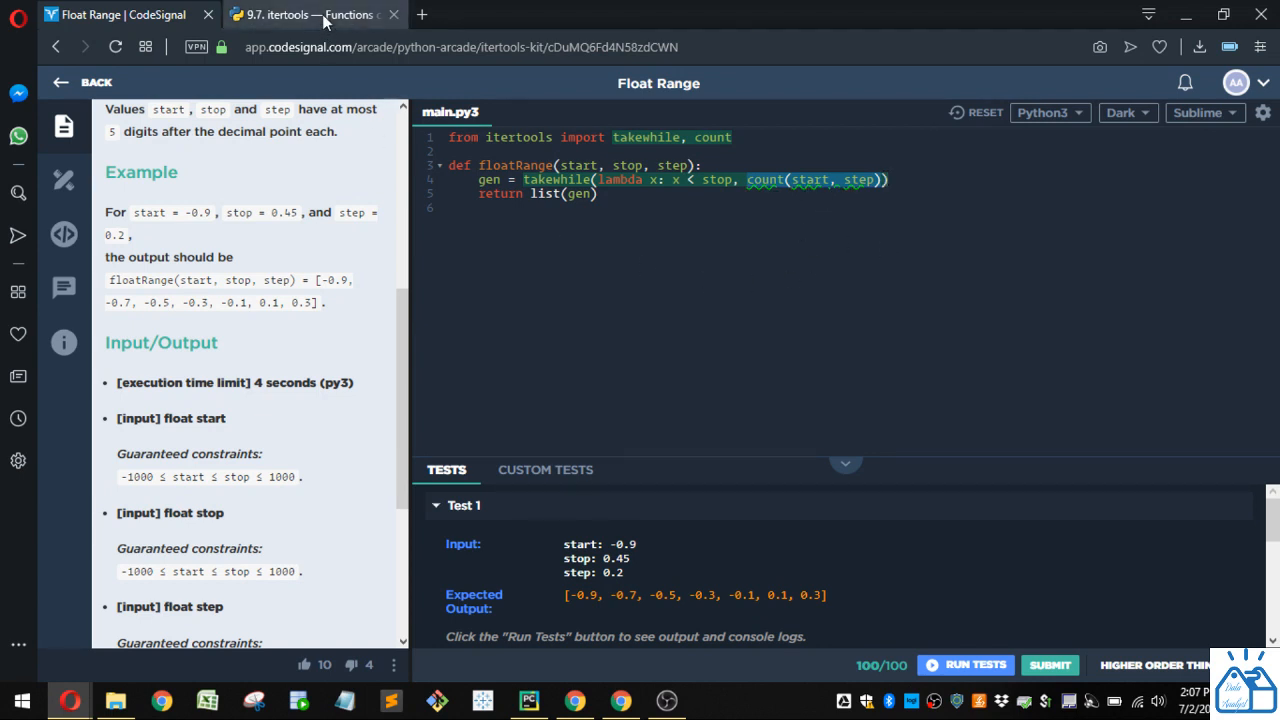
left_click(310, 14)
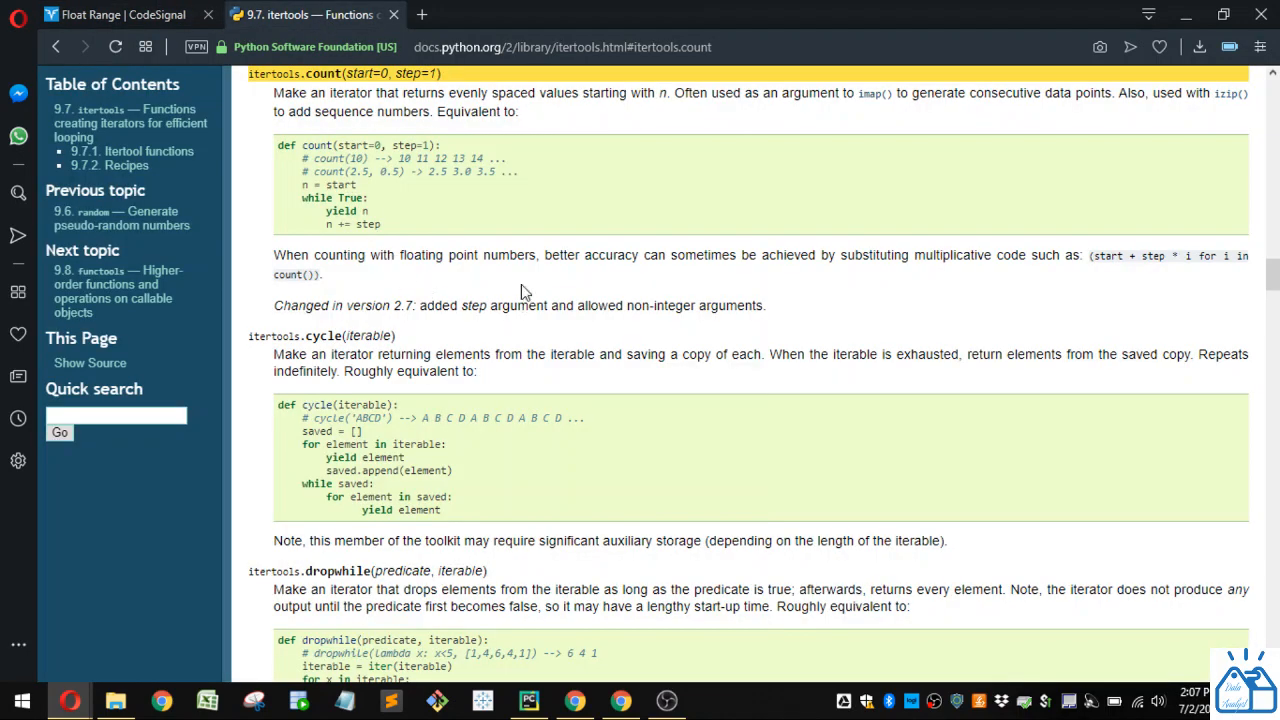
mouse_move(360, 158)
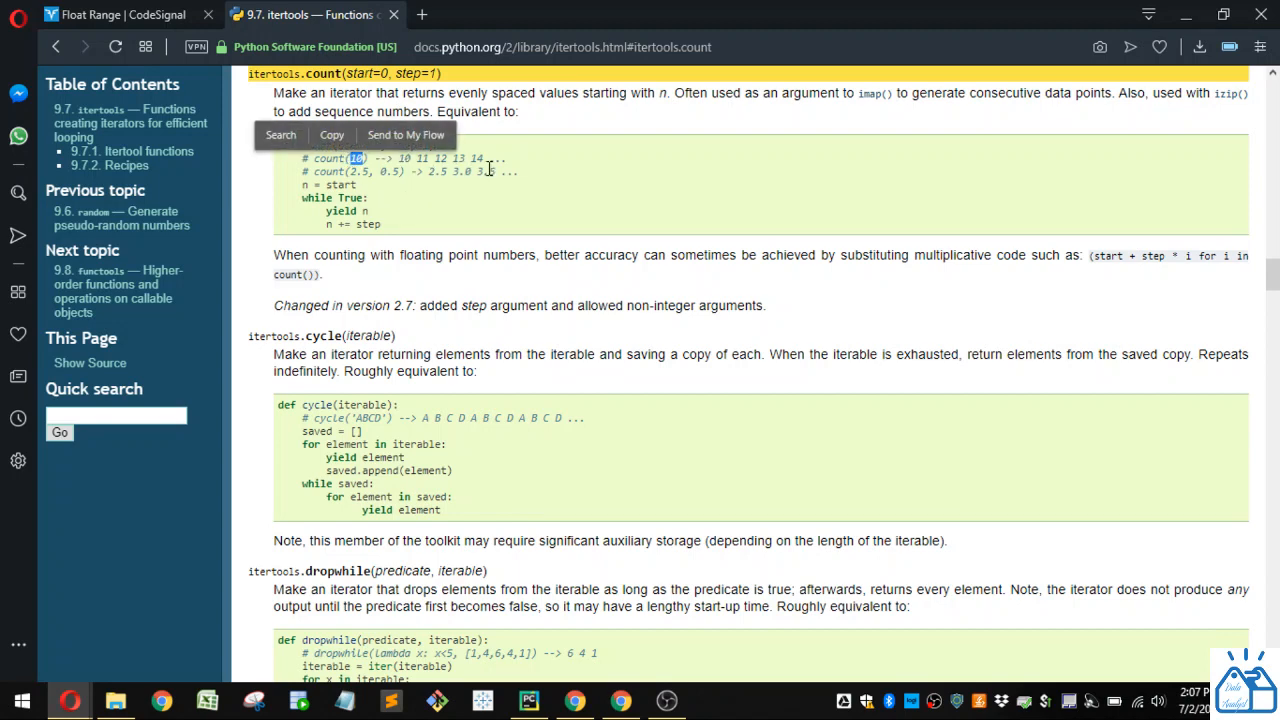
mouse_move(512, 170)
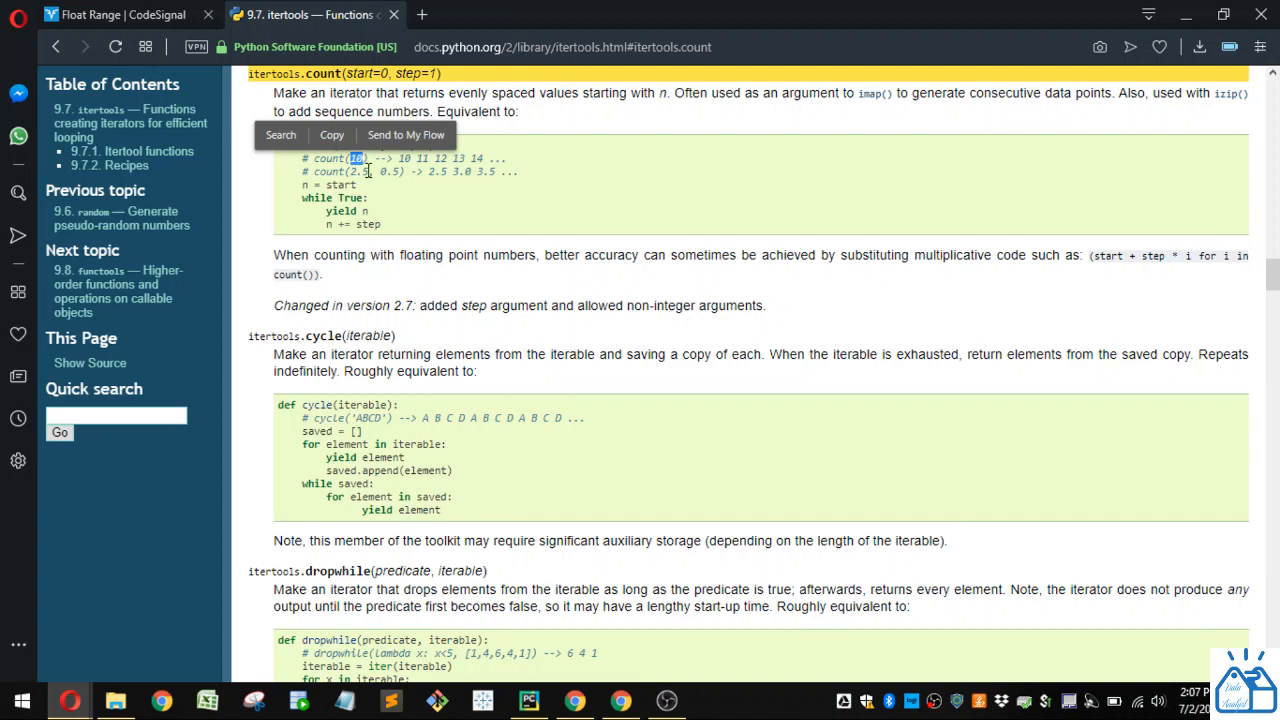
double_click(358, 172)
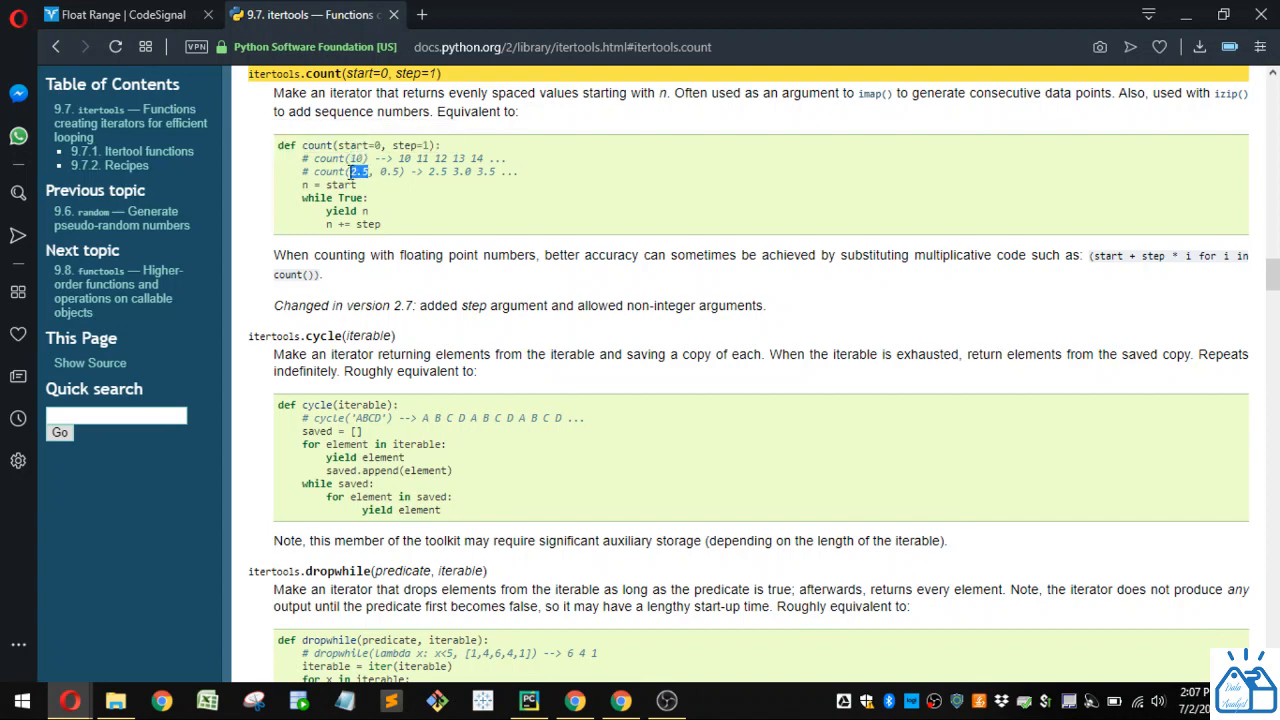
double_click(388, 172)
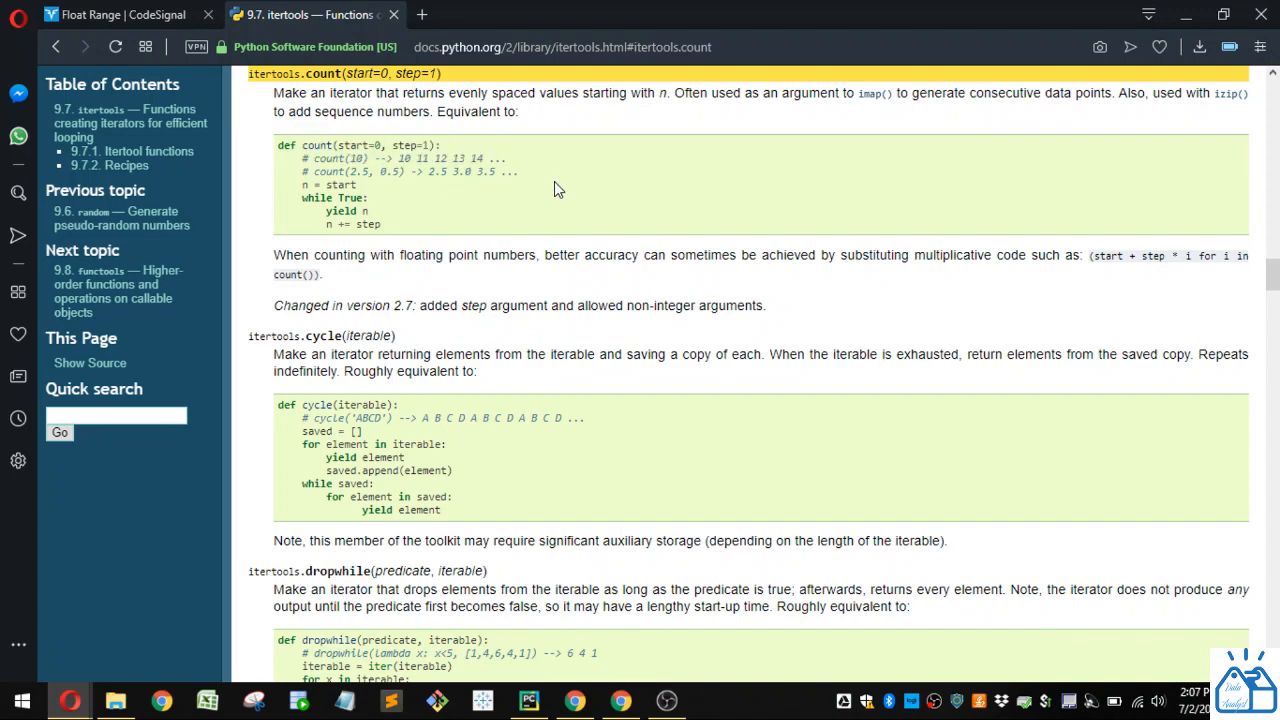
mouse_move(438, 188)
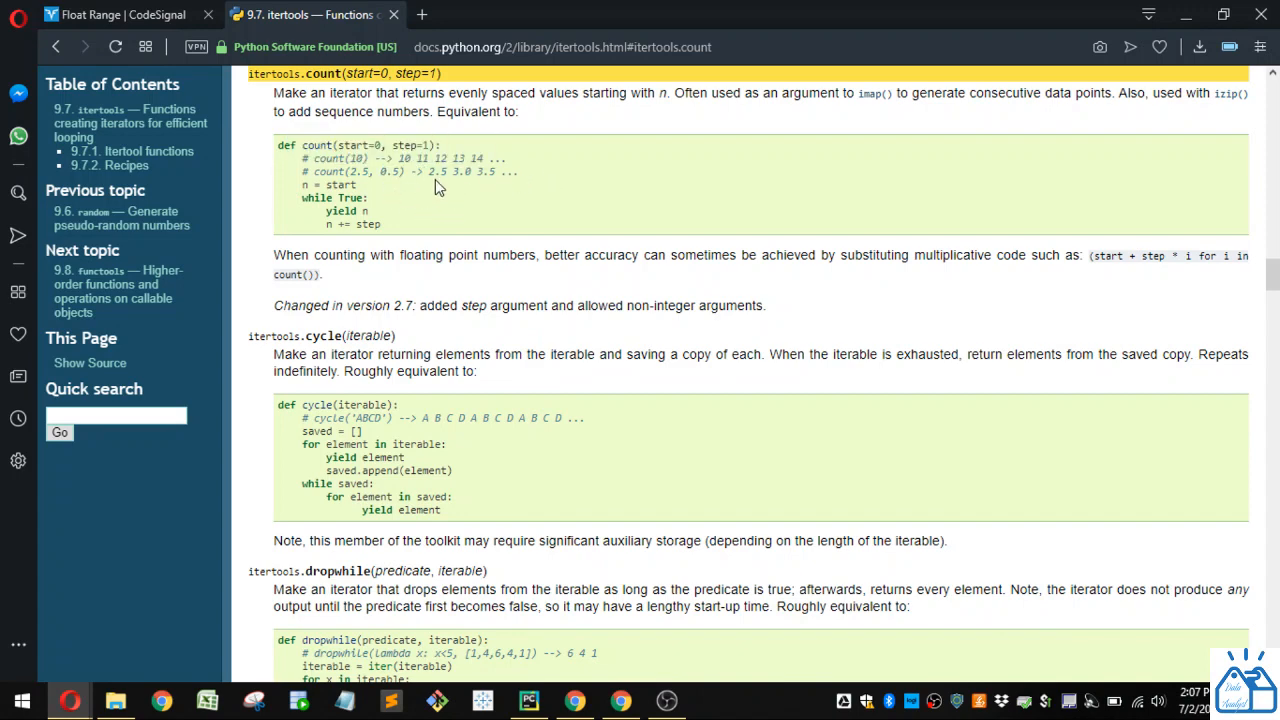
mouse_move(496, 188)
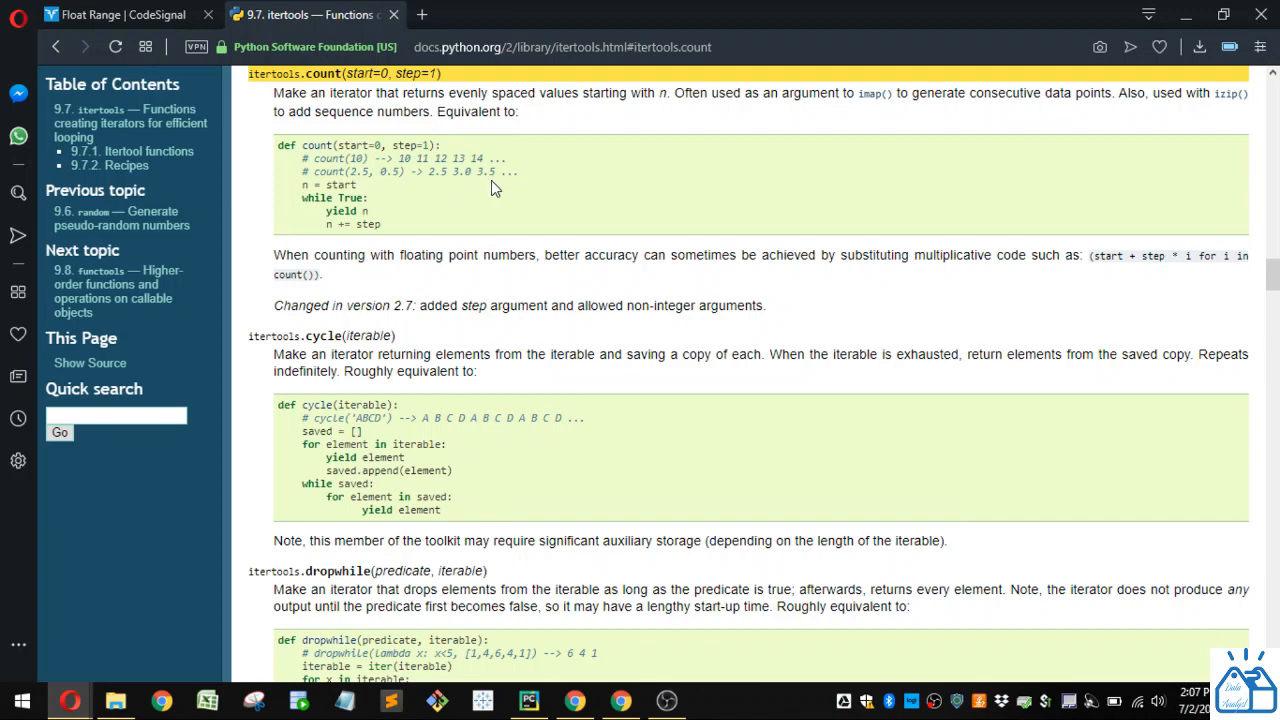
left_click(120, 16)
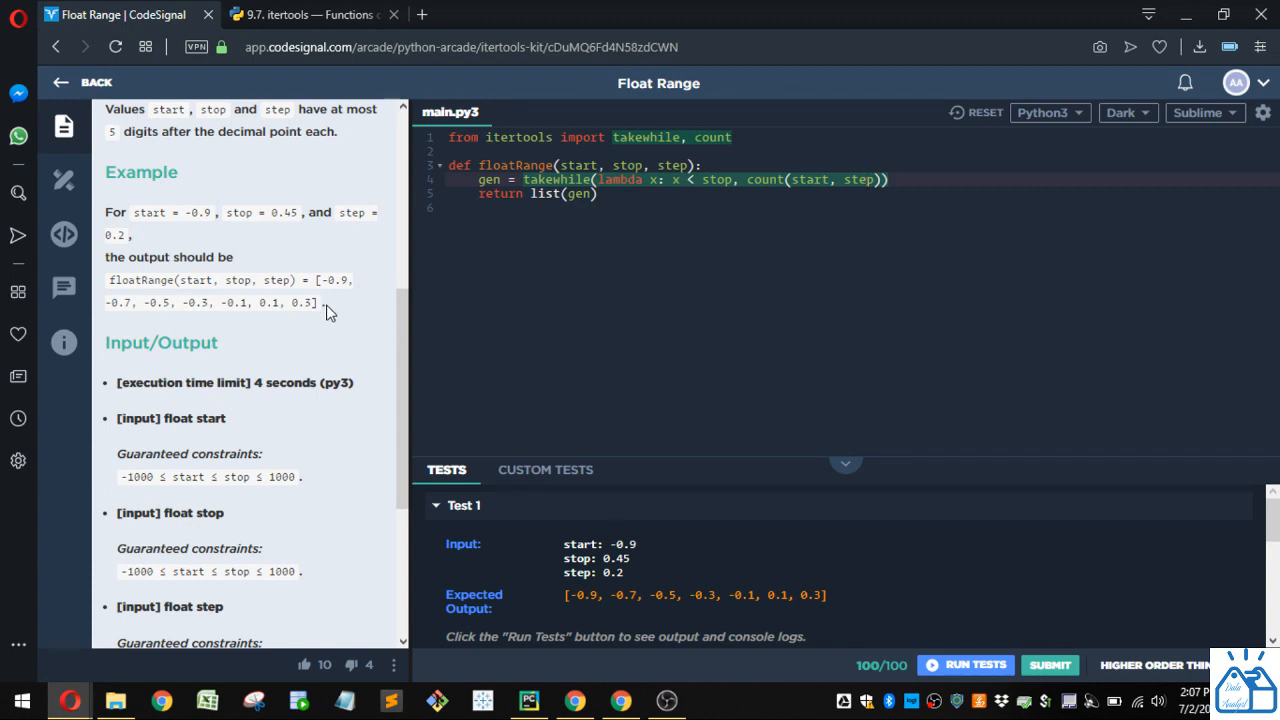
Highlight the first expected output value, clear it, and start Run Tests.
double_click(332, 280)
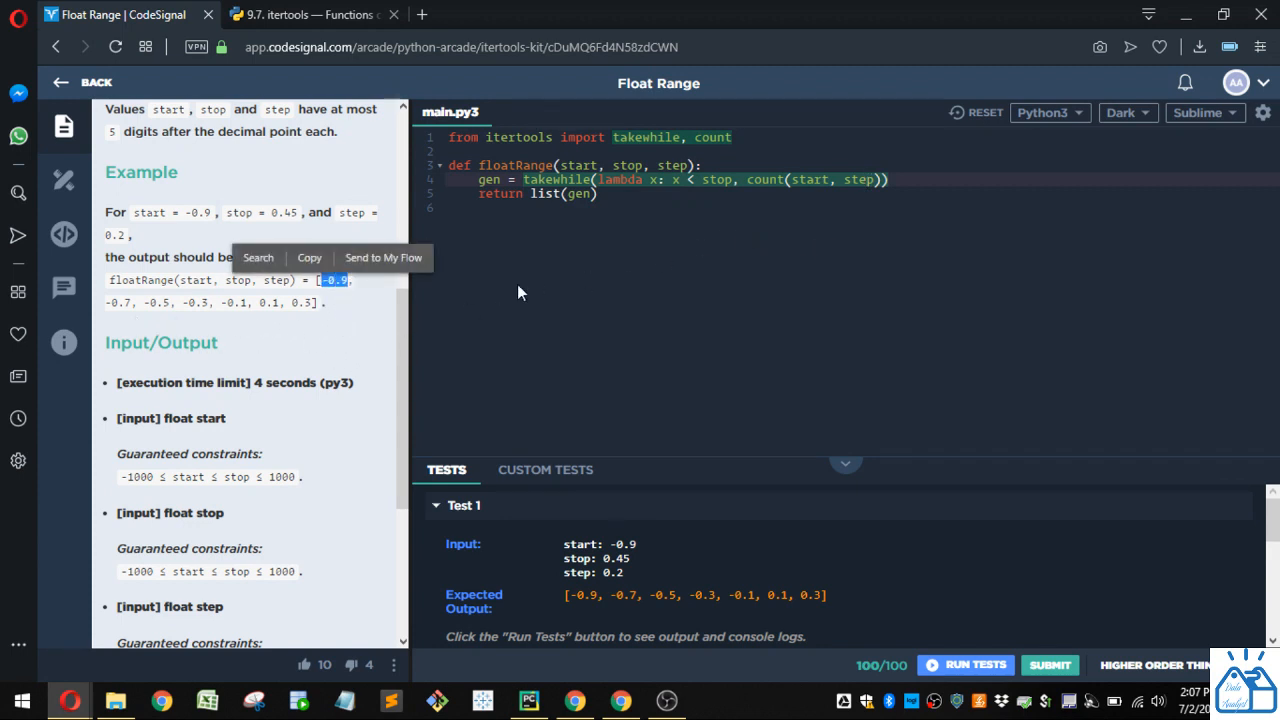
mouse_move(140, 236)
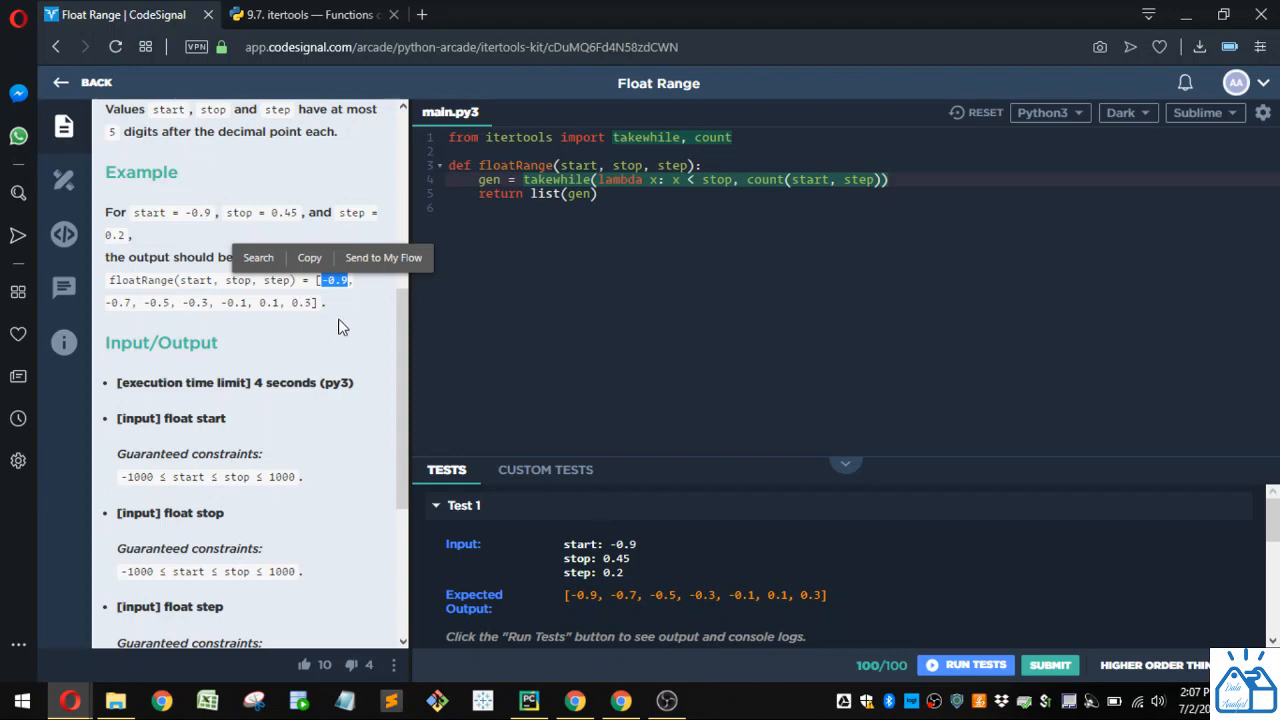
mouse_move(316, 308)
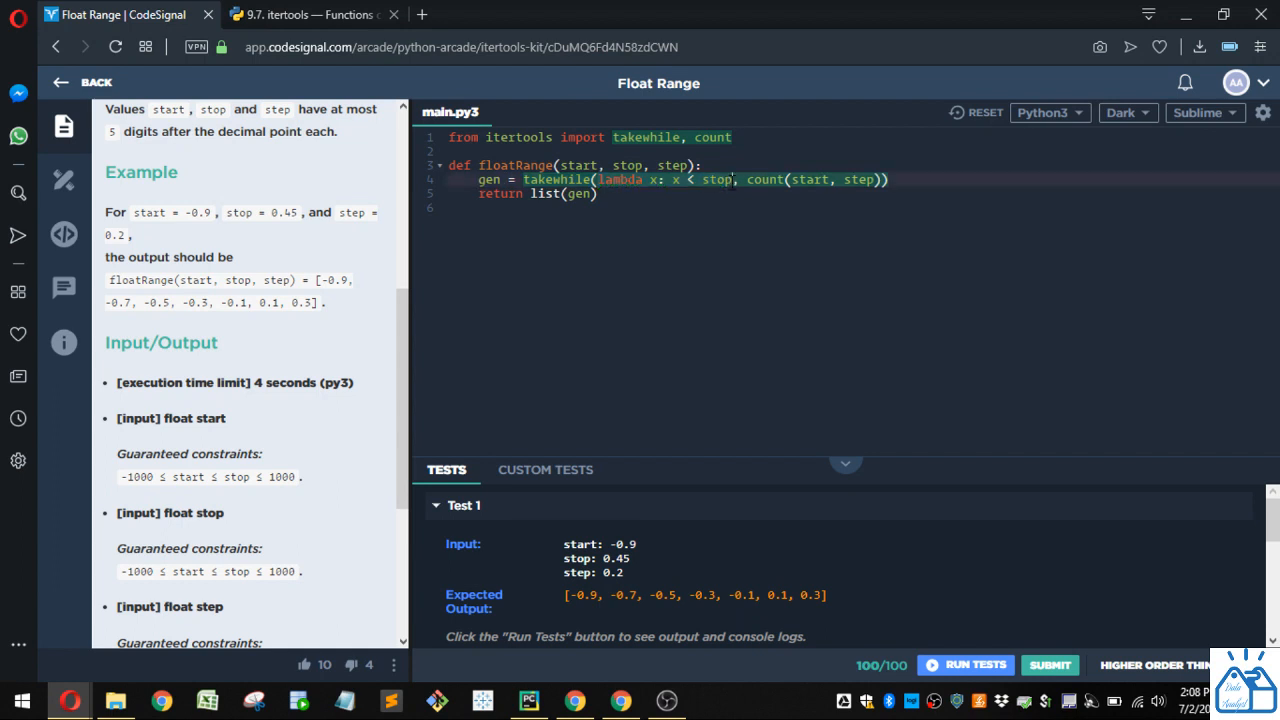
mouse_move(312, 304)
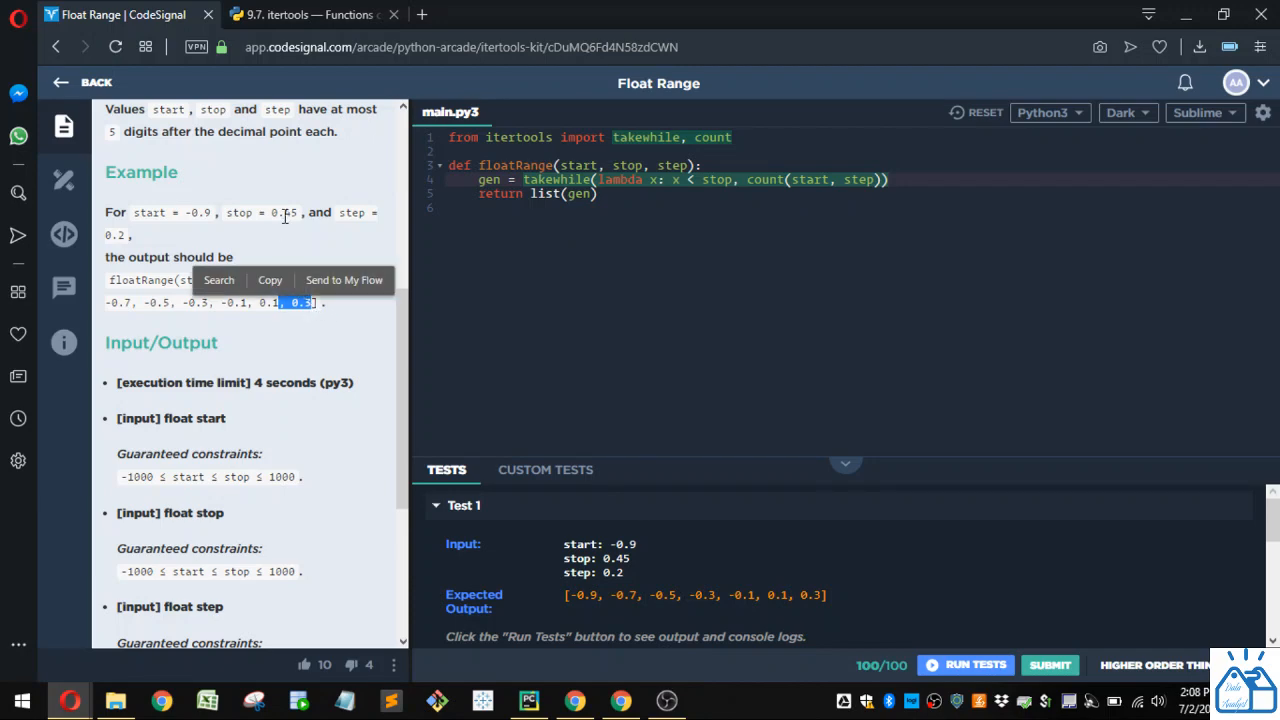
mouse_move(280, 216)
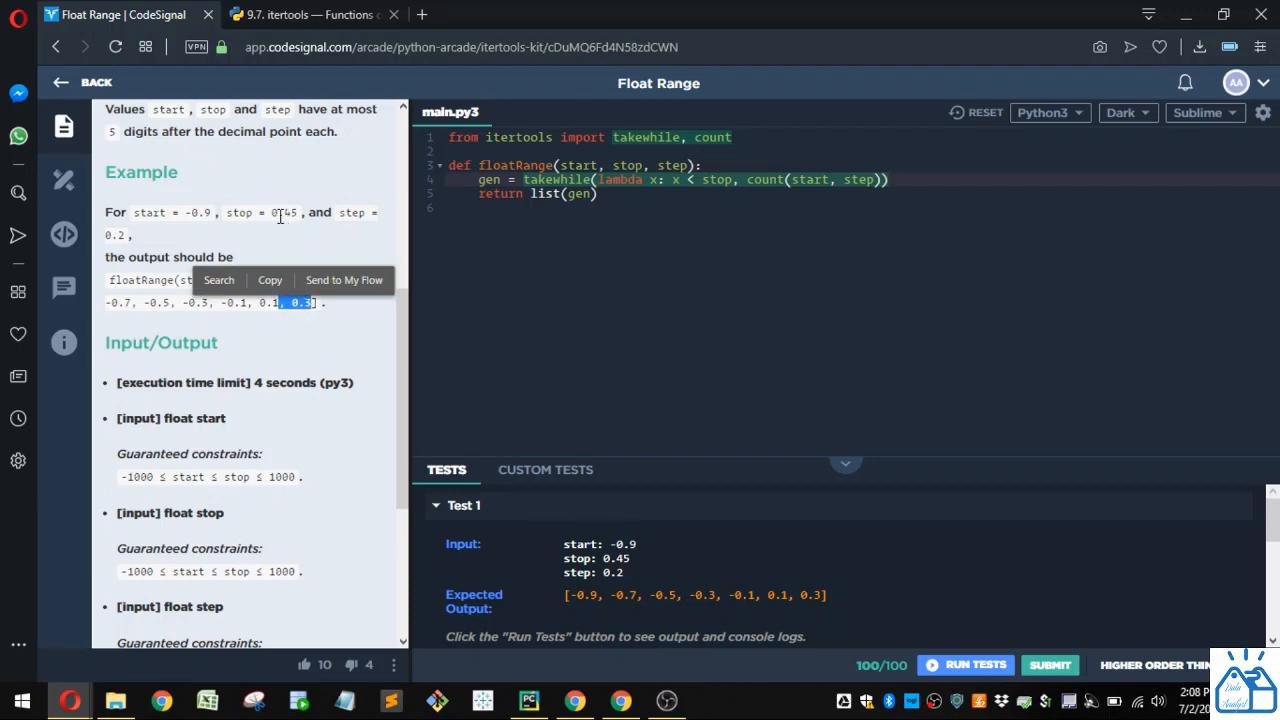
left_click(672, 262)
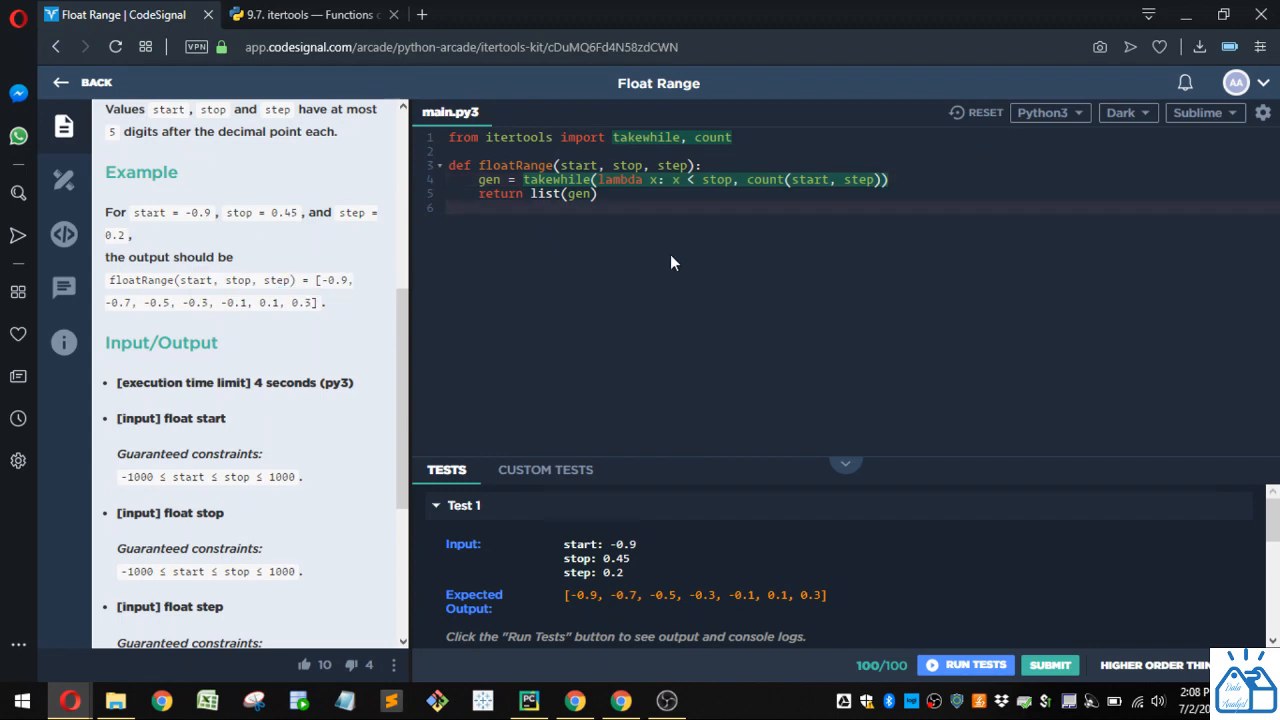
mouse_move(894, 554)
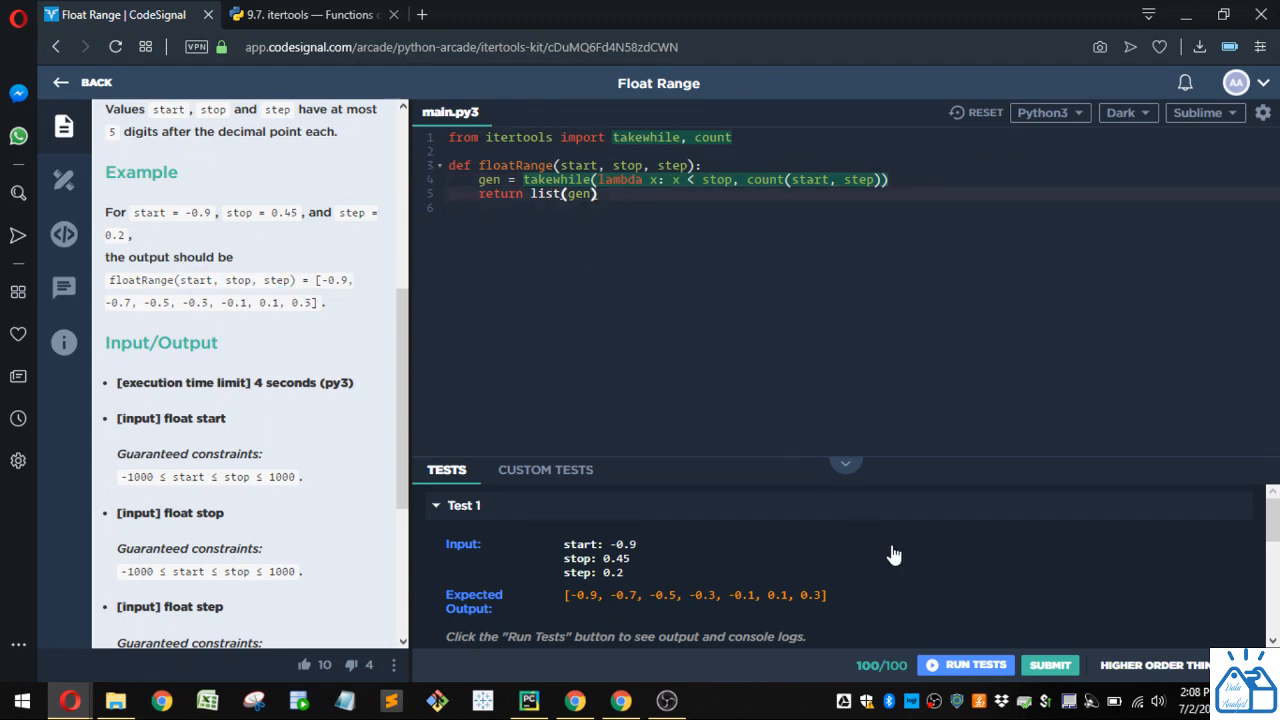
left_click(972, 664)
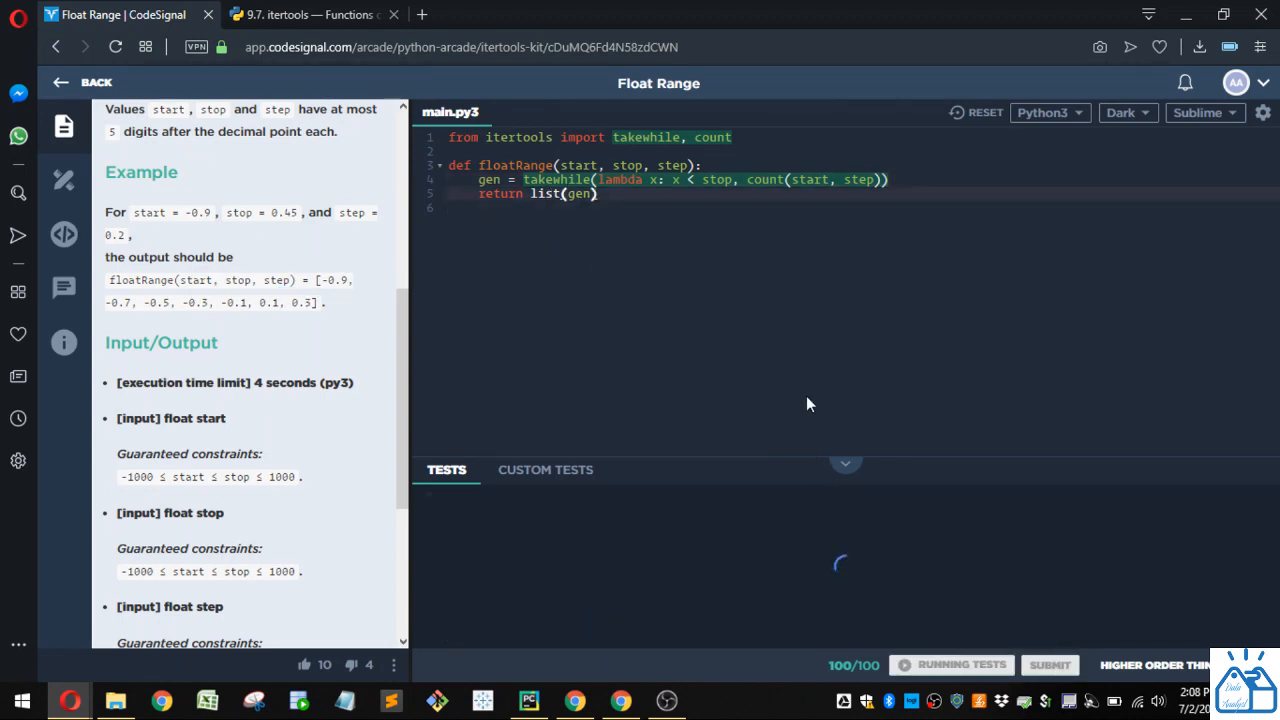